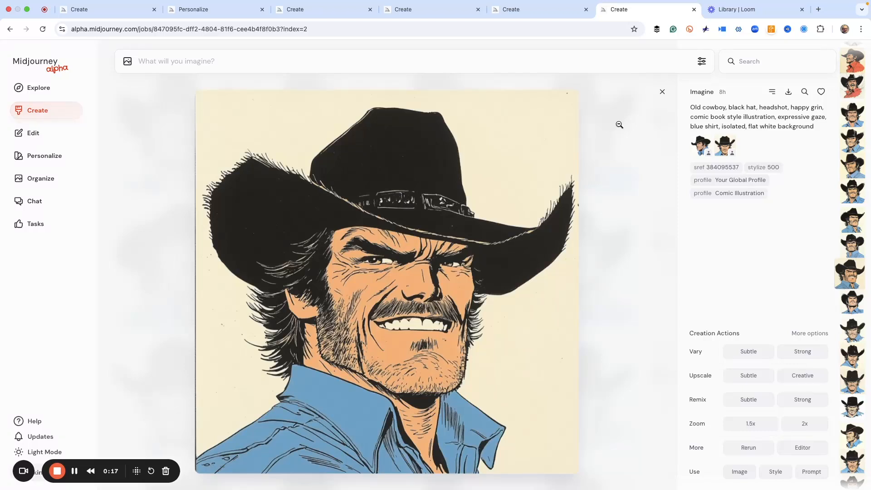
mouse_move(578, 38)
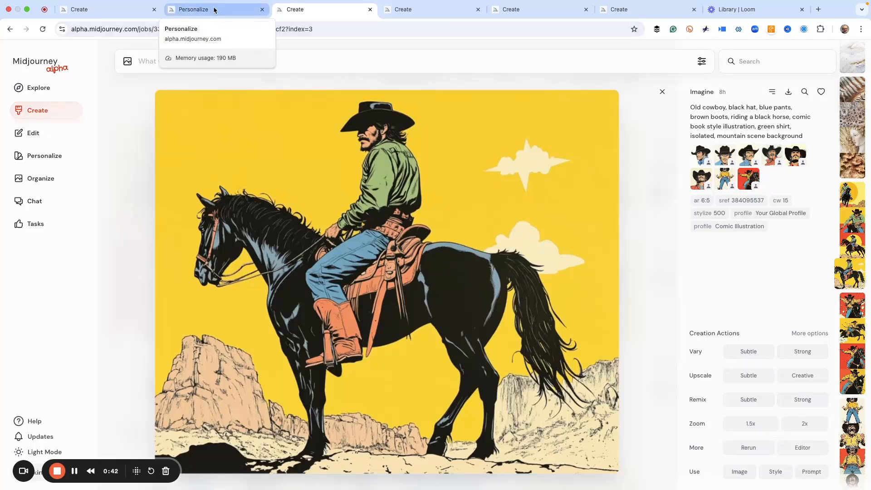
Step: Open the Personalize overview and re-enable personalization so both profile codes return
left_click(215, 10)
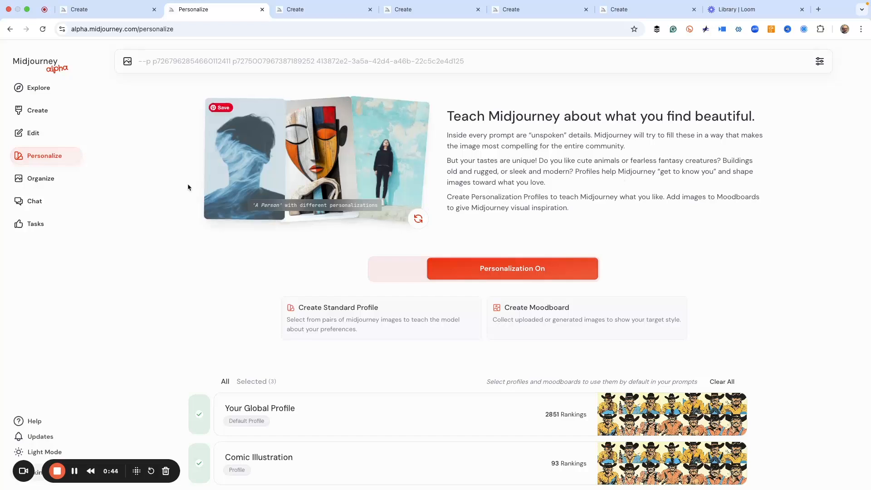
mouse_move(192, 253)
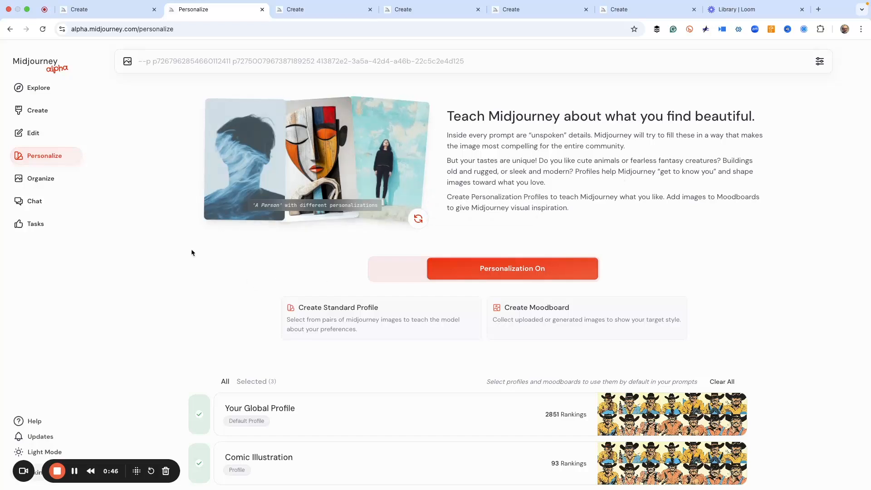
mouse_move(63, 161)
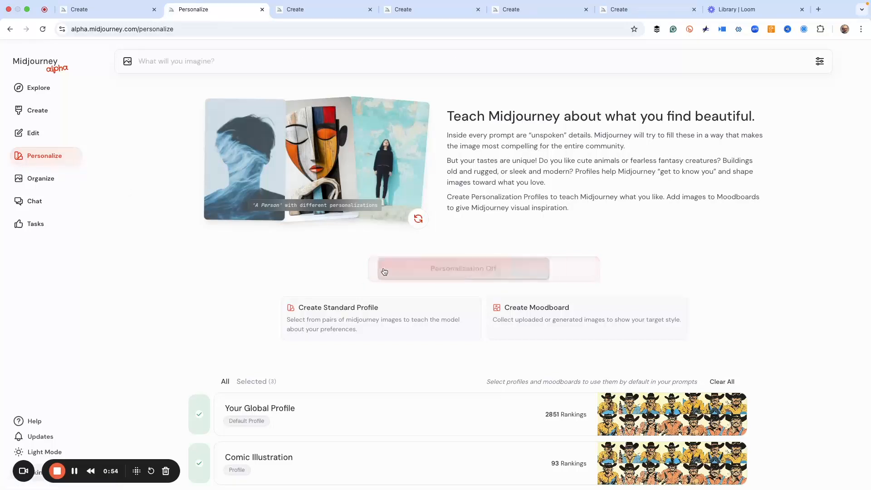
left_click(483, 268)
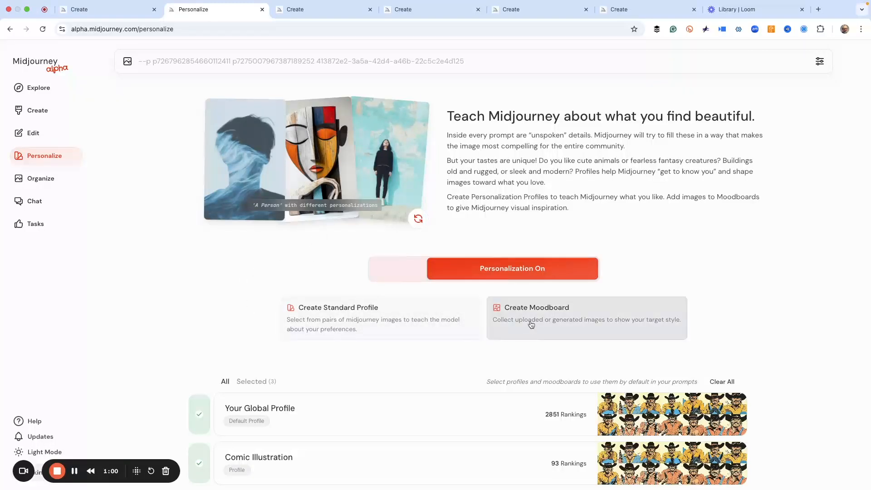
mouse_move(333, 419)
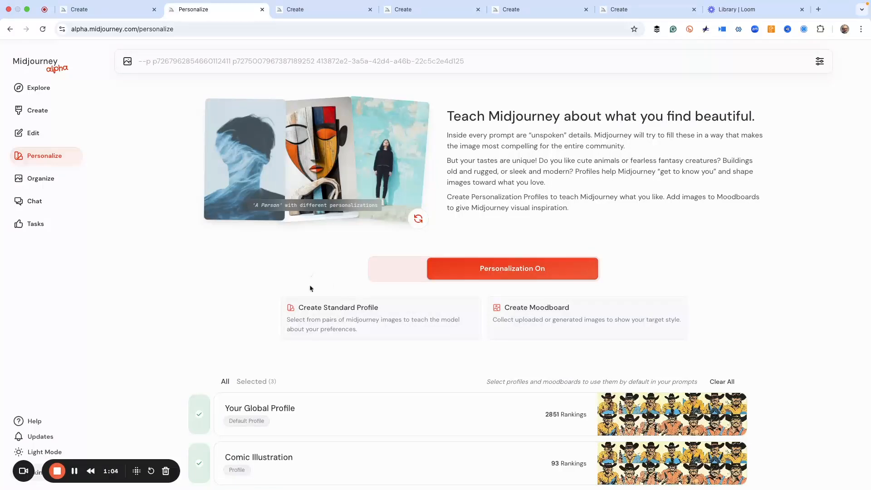
mouse_move(313, 311)
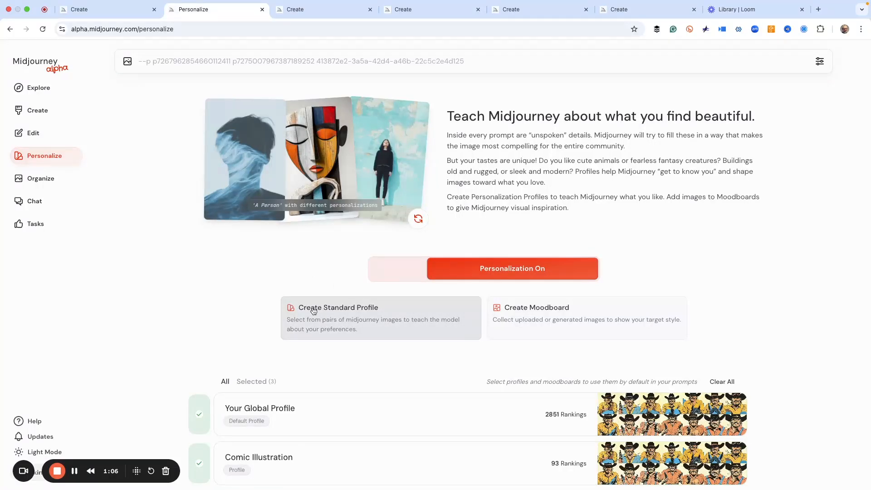
mouse_move(309, 272)
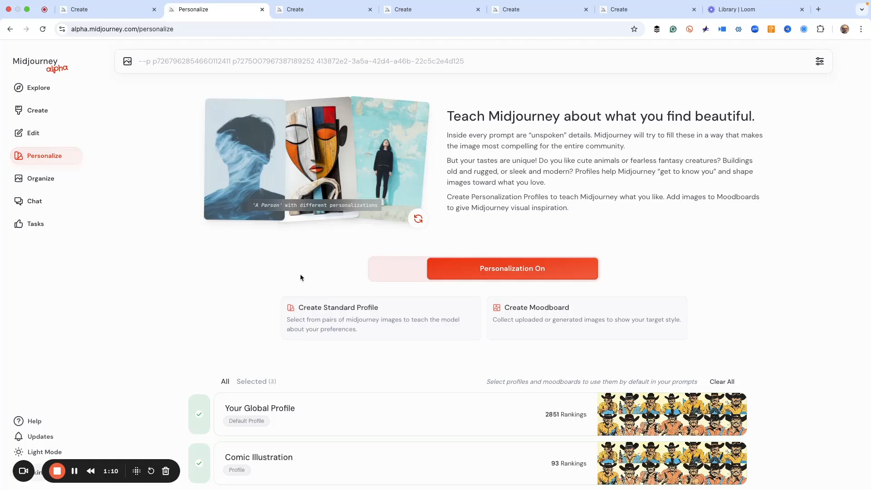
mouse_move(266, 274)
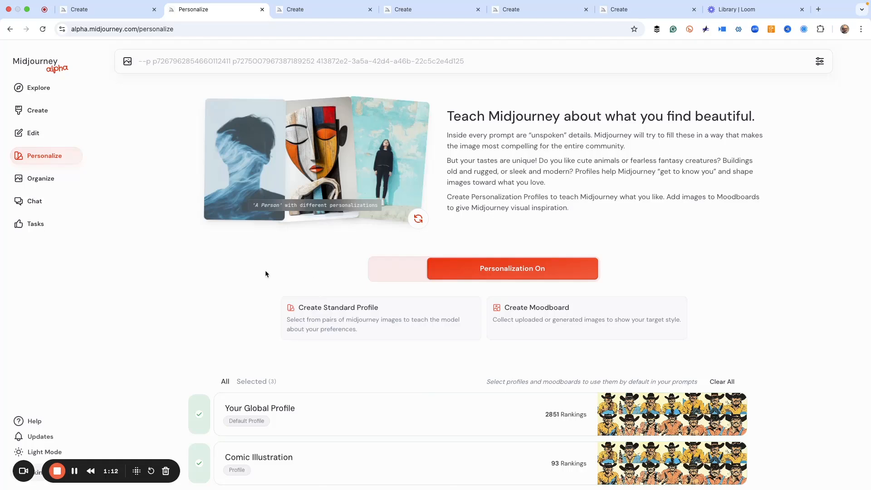
mouse_move(520, 313)
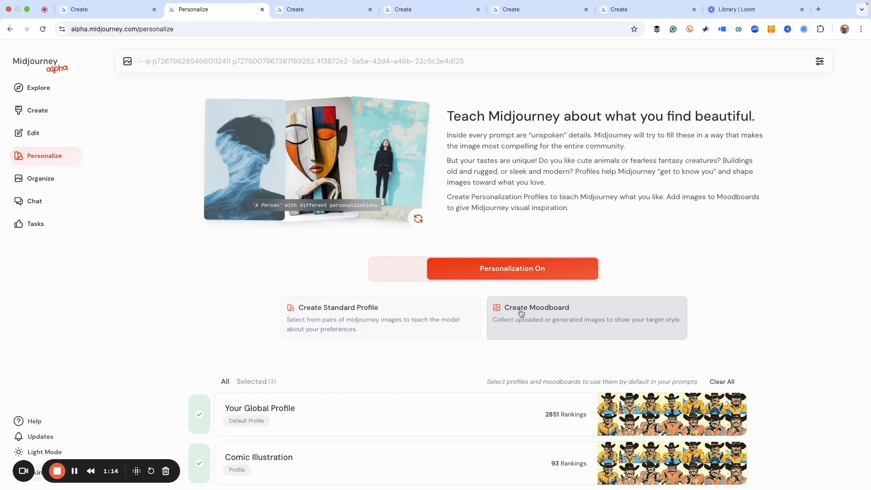
mouse_move(547, 315)
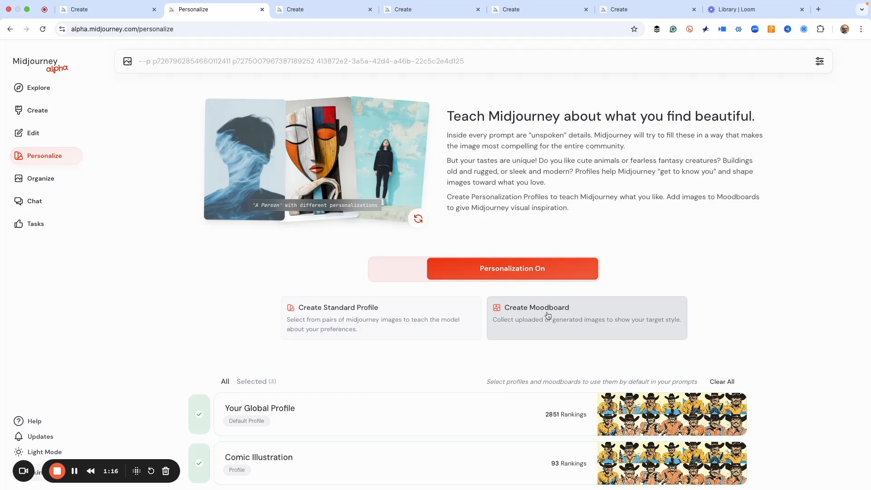
Step: Rate Global Profile pairs, skipping four and preferring the glowing treehouse forest
left_click(260, 408)
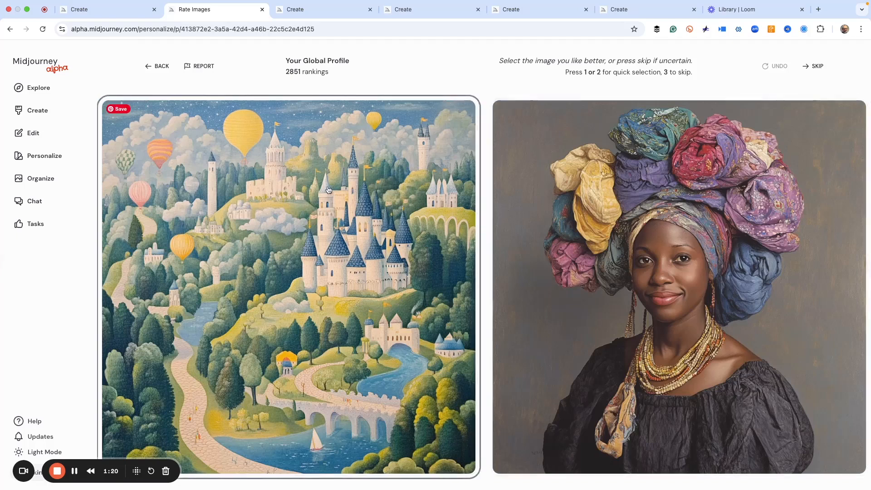
mouse_move(365, 209)
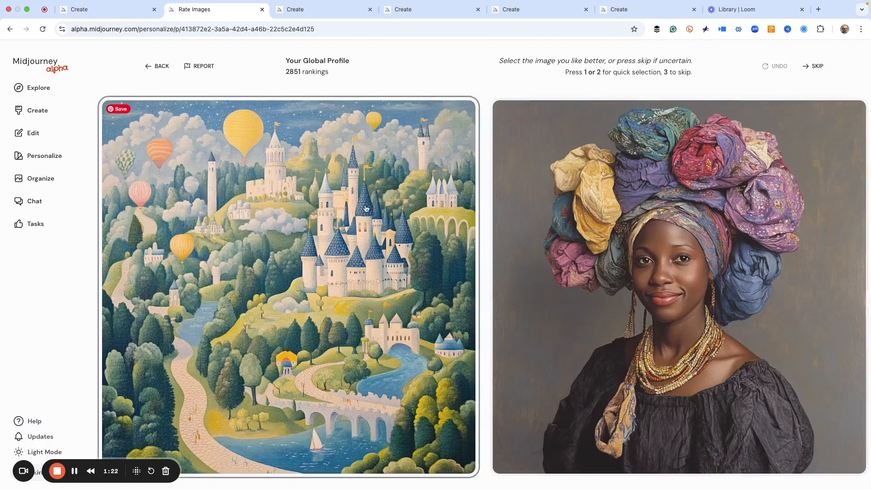
mouse_move(399, 205)
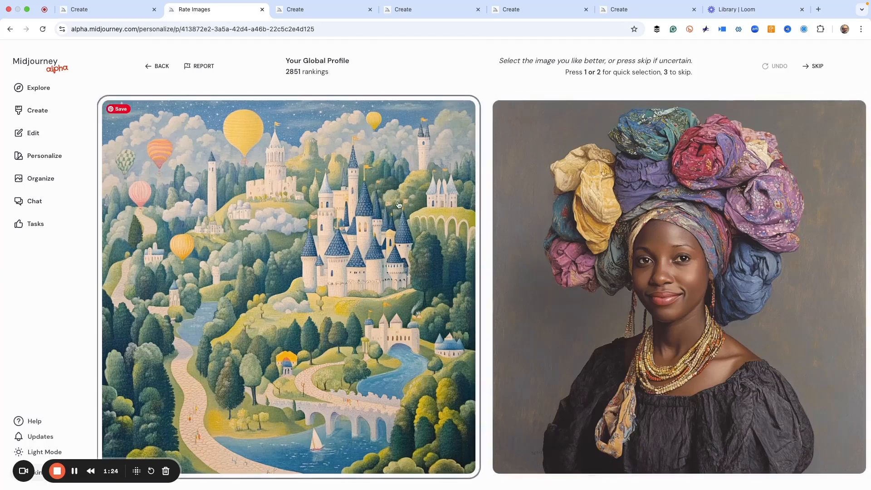
mouse_move(424, 196)
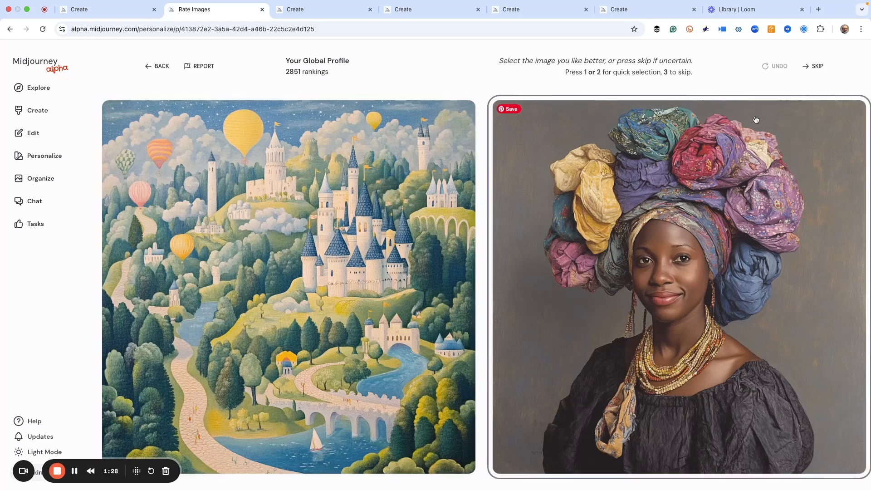
left_click(813, 67)
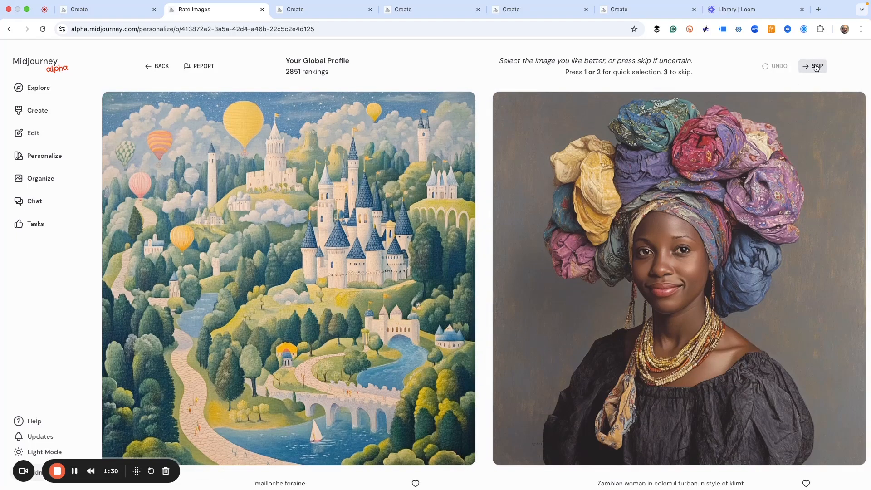
left_click(812, 66)
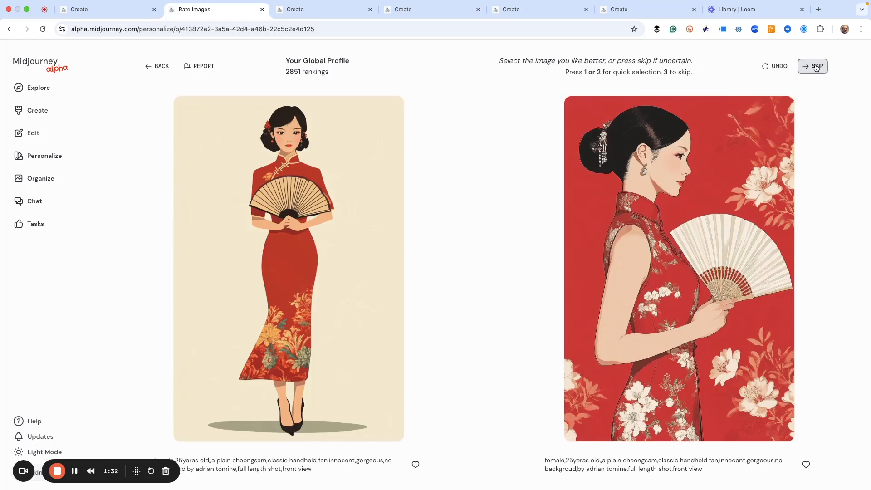
left_click(812, 66)
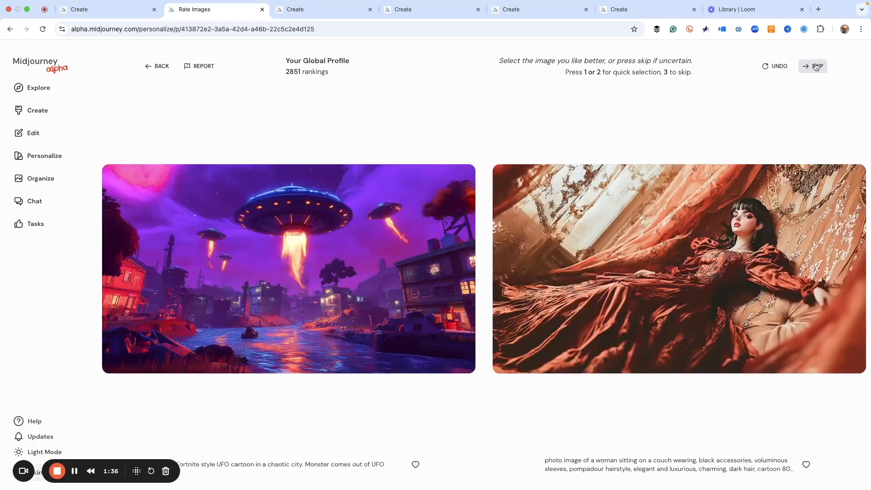
left_click(817, 67)
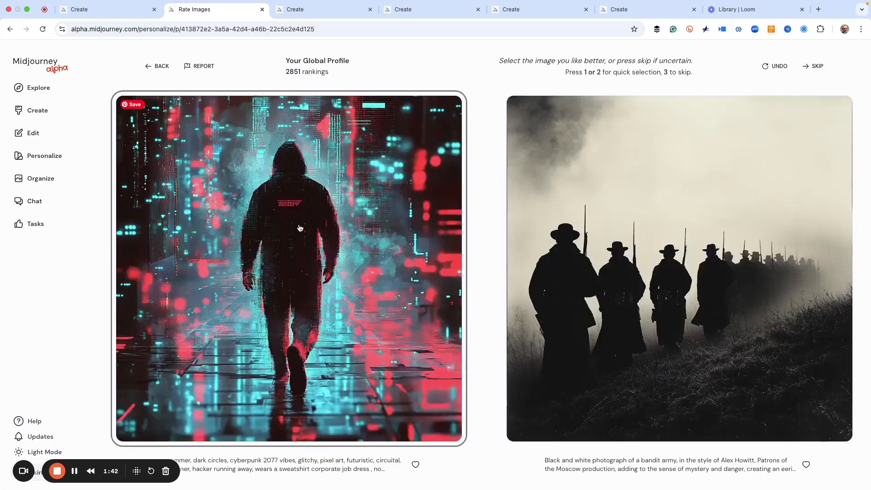
mouse_move(362, 175)
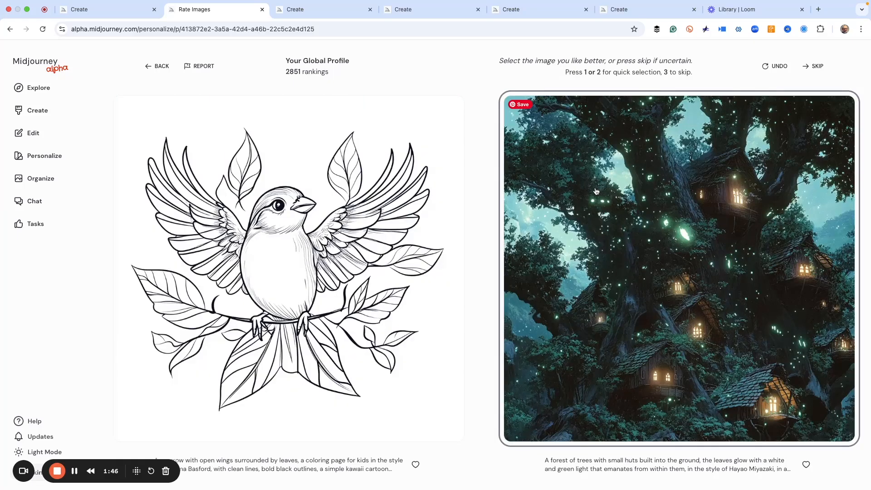
left_click(161, 68)
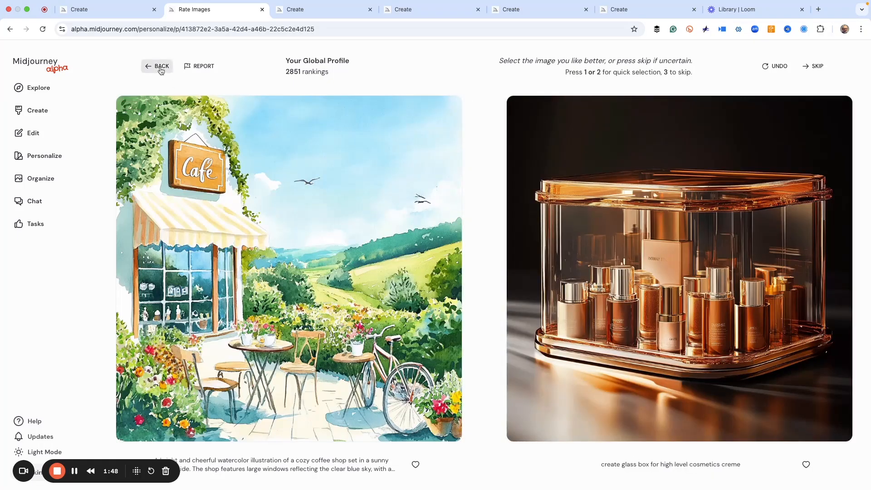
Step: Skip a dozen Comic Illustration rating pairs, starting with the toucan and portrait pair
left_click(158, 66)
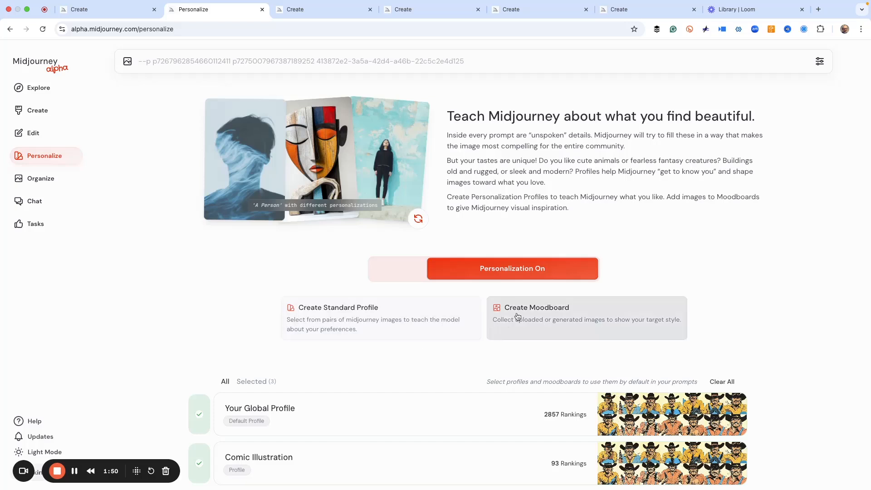
mouse_move(397, 464)
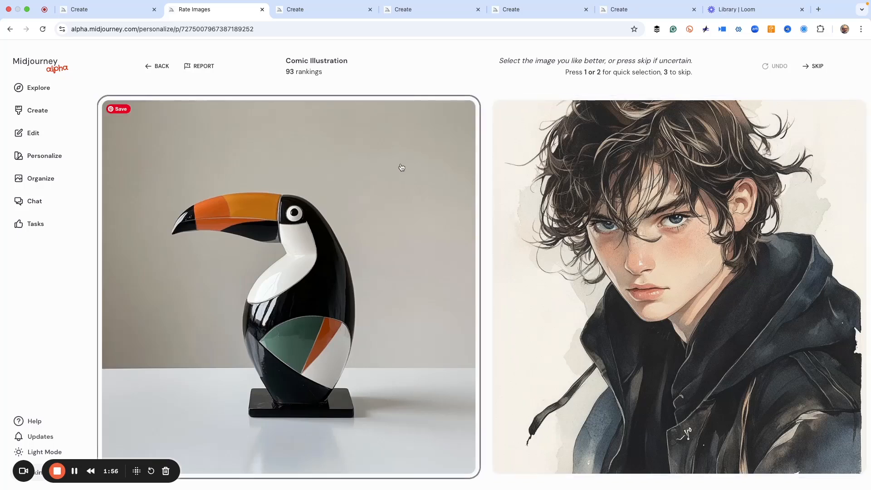
mouse_move(371, 195)
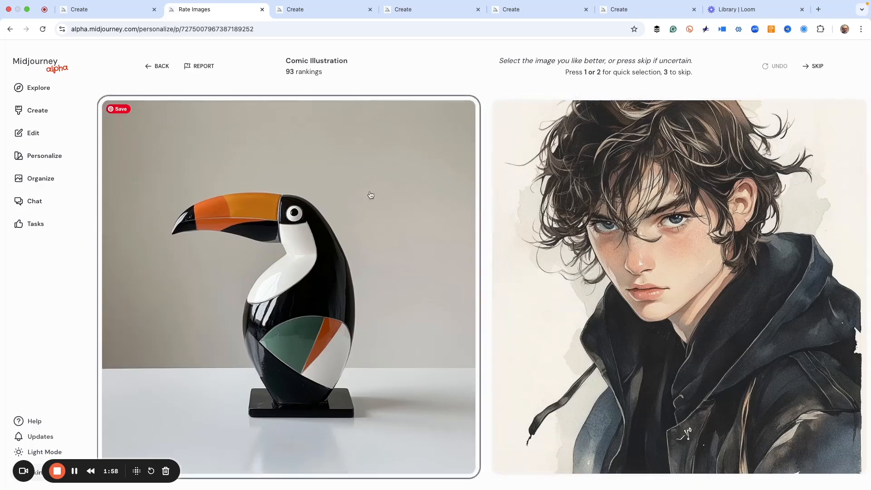
mouse_move(421, 193)
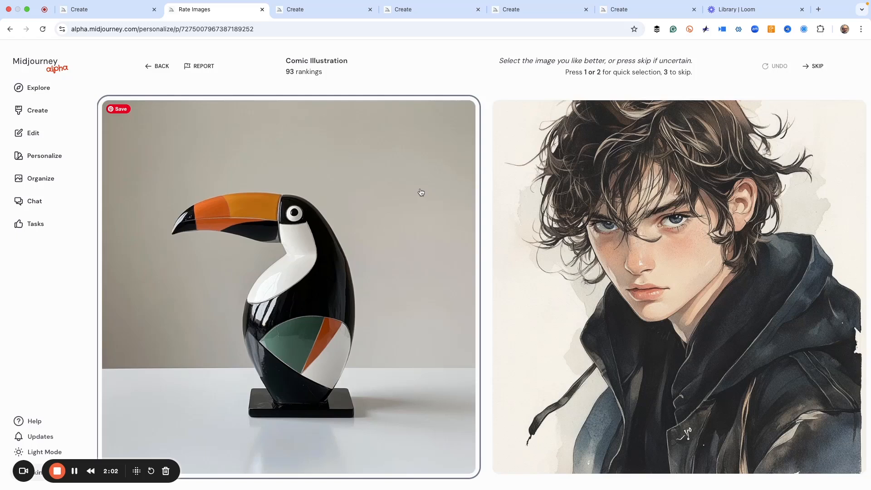
mouse_move(473, 204)
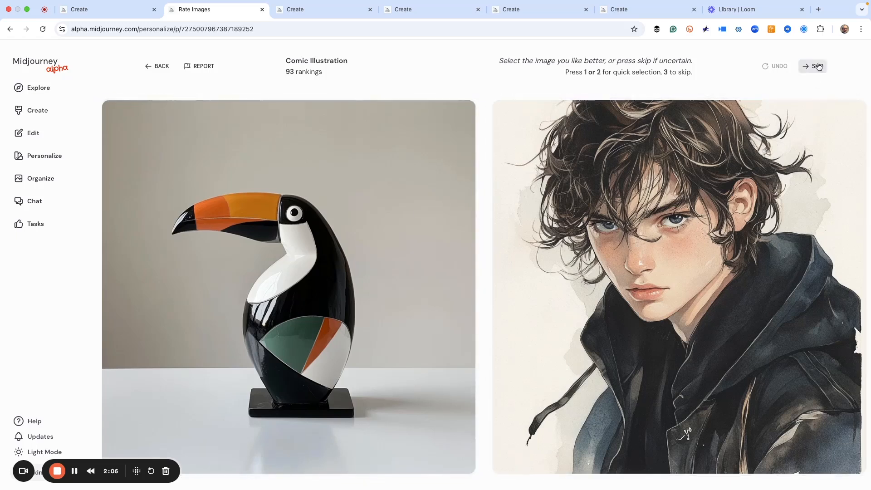
left_click(816, 66)
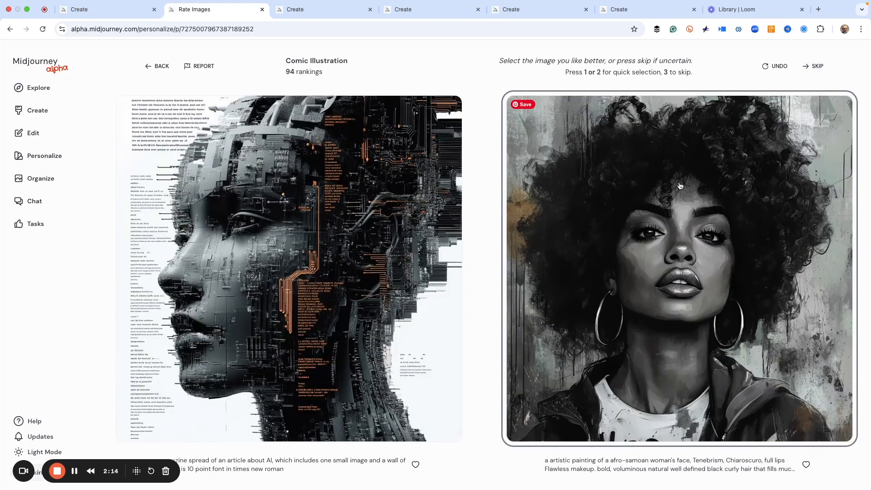
left_click(816, 66)
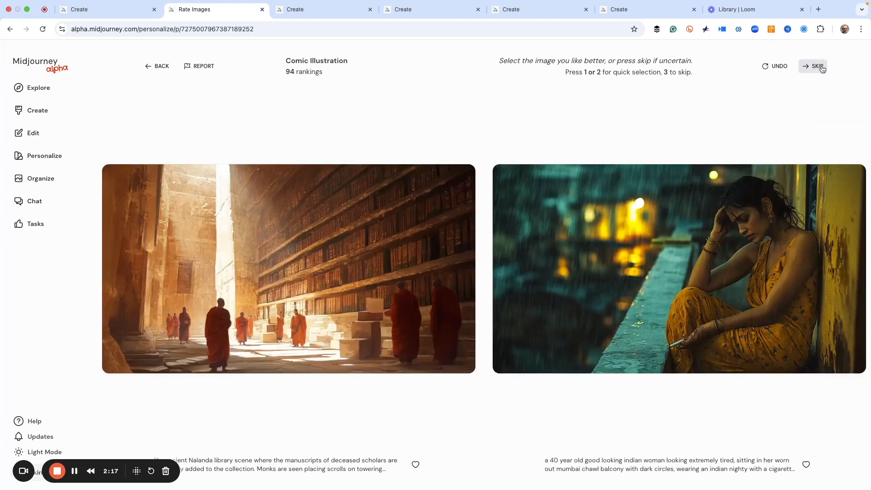
left_click(817, 67)
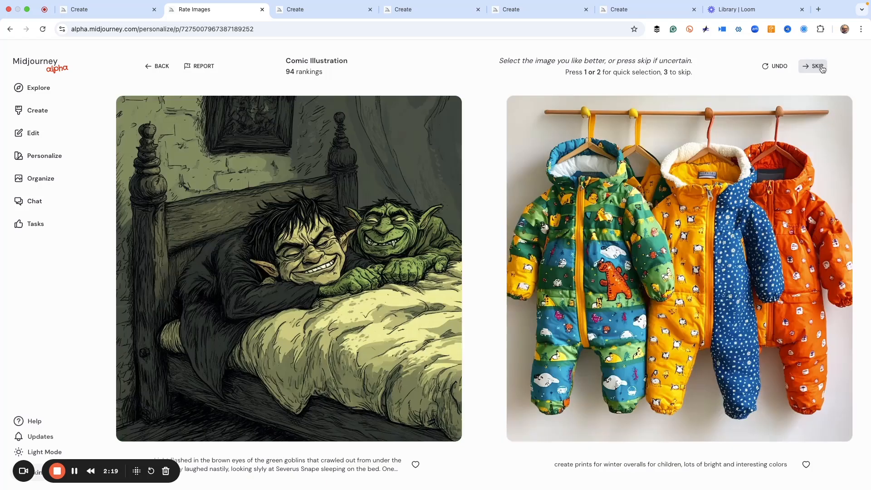
left_click(817, 66)
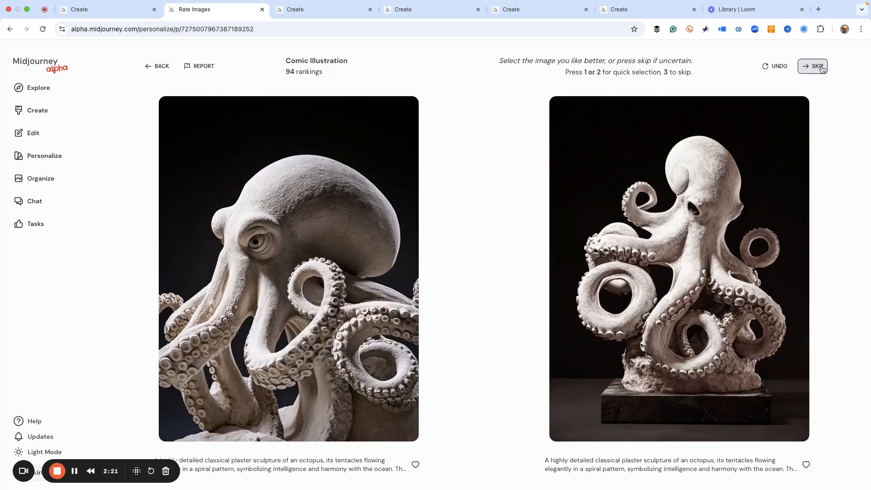
left_click(812, 66)
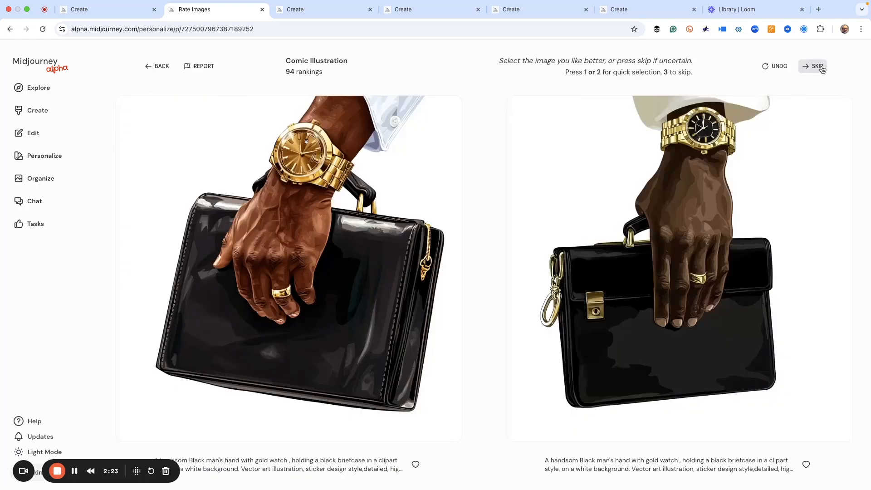
left_click(814, 66)
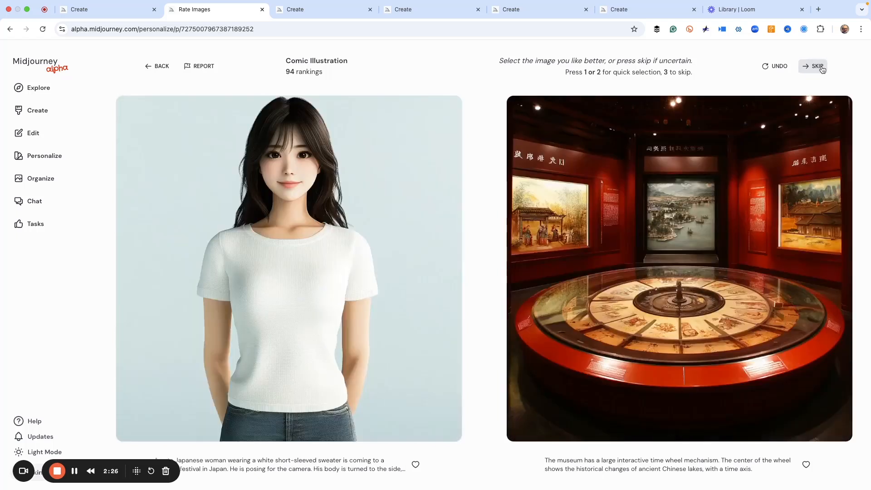
left_click(812, 65)
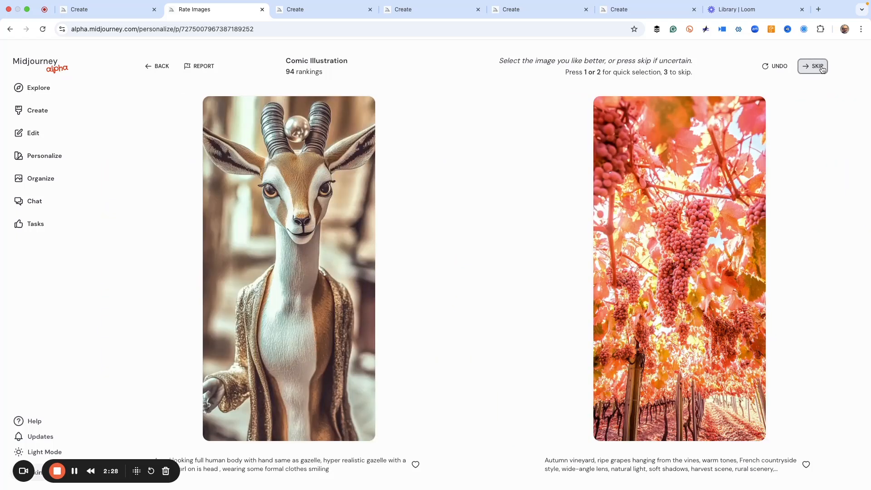
left_click(812, 66)
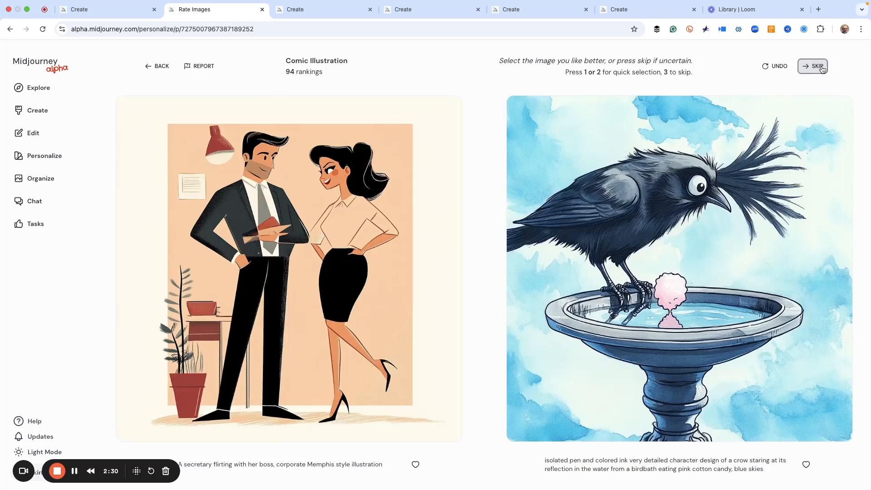
left_click(816, 66)
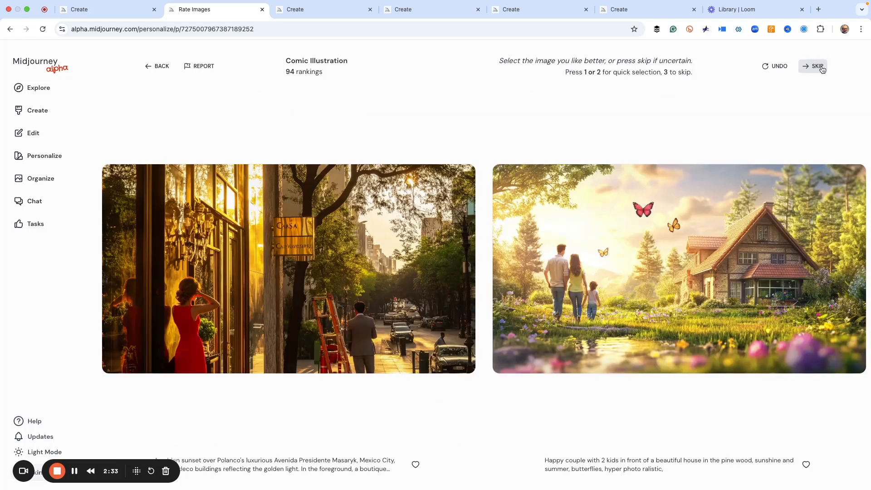
left_click(817, 66)
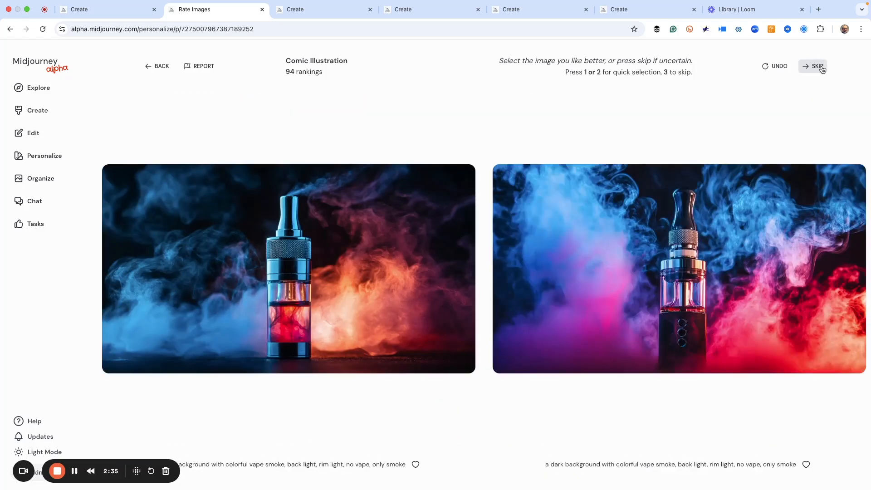
left_click(813, 66)
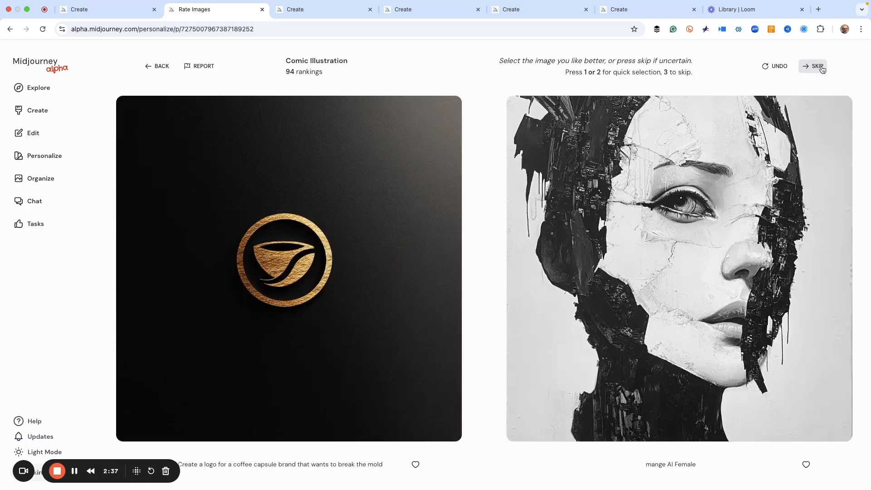
left_click(817, 65)
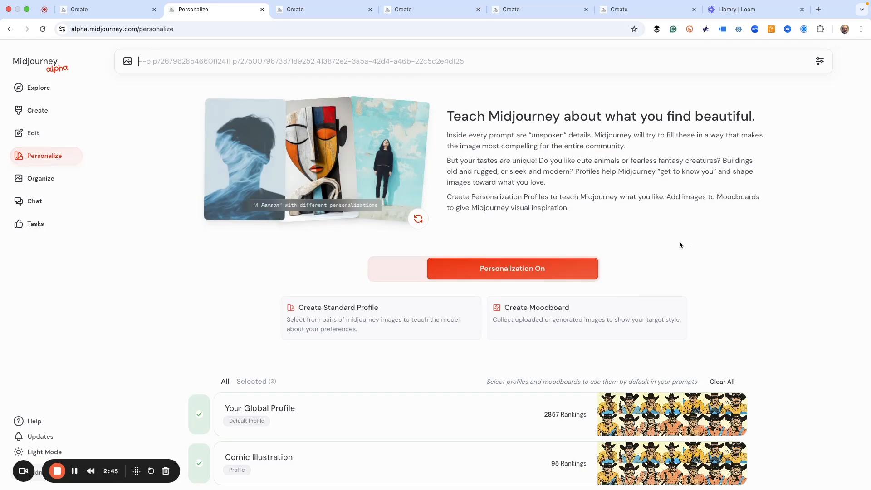
Step: Return to the Create tab holding the comic-style old cowboy headshot prompt
left_click(109, 9)
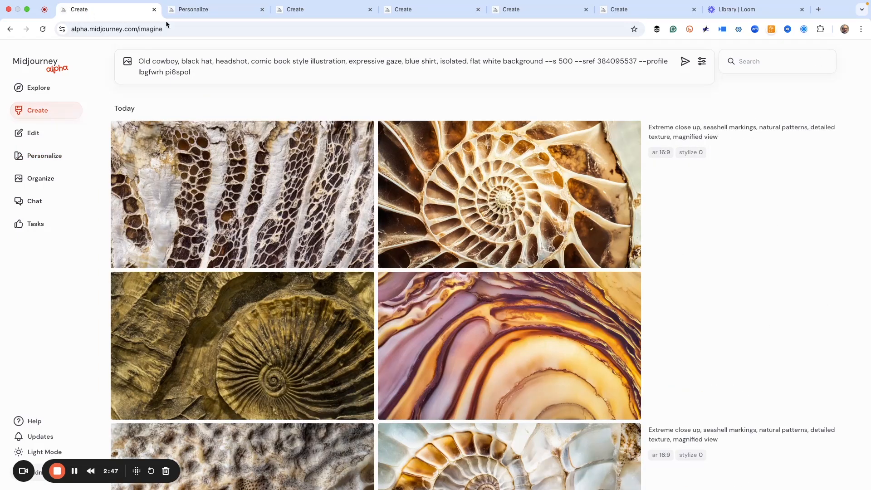
mouse_move(168, 71)
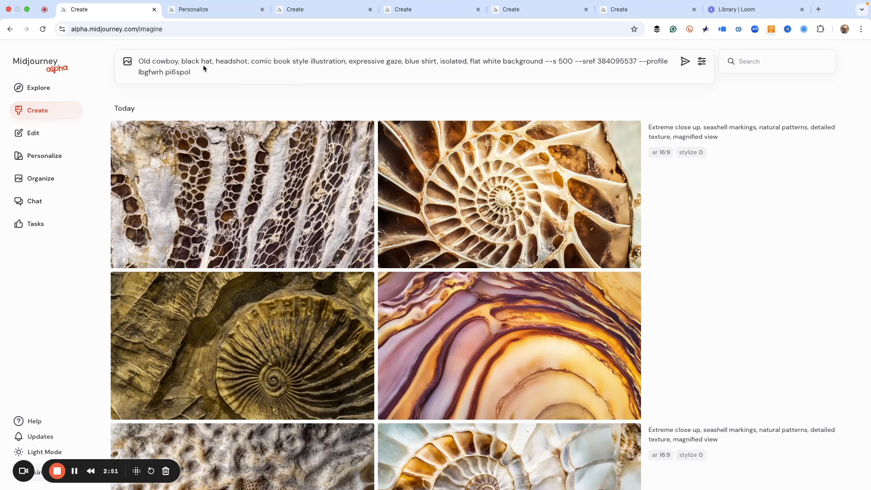
mouse_move(274, 66)
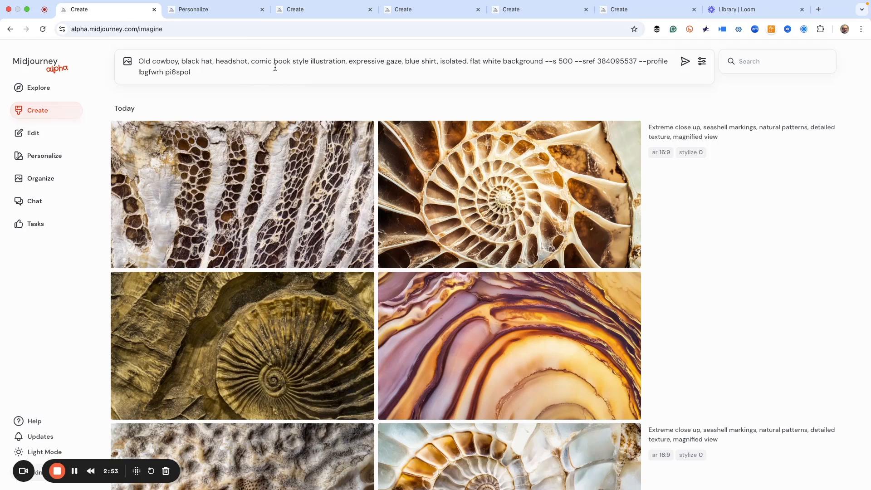
mouse_move(330, 71)
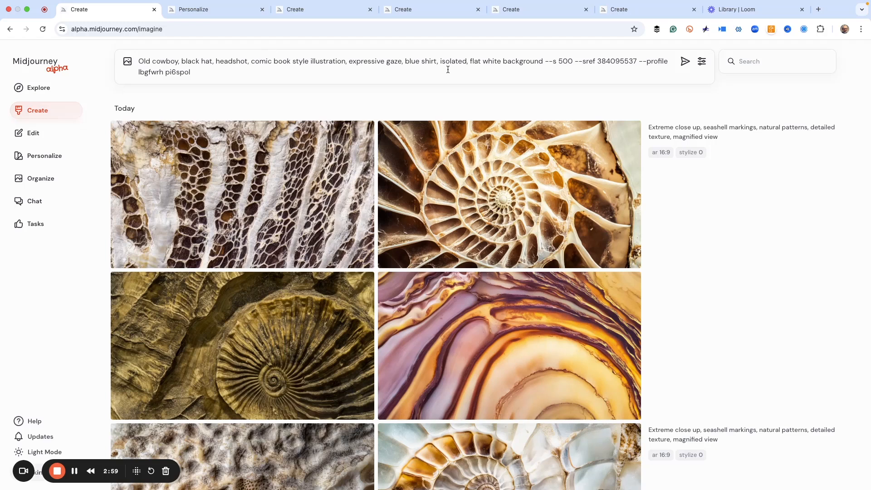
mouse_move(490, 67)
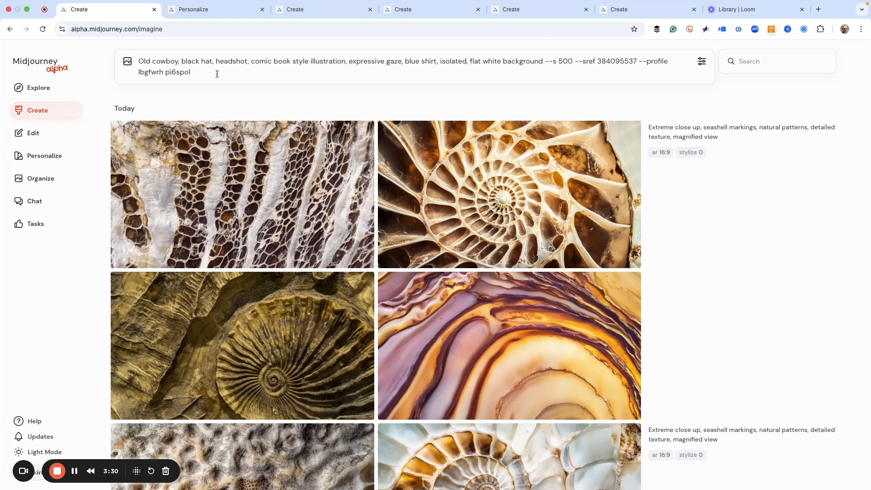
Step: Append --r 4 to the cowboy headshot prompt and submit it
type("--")
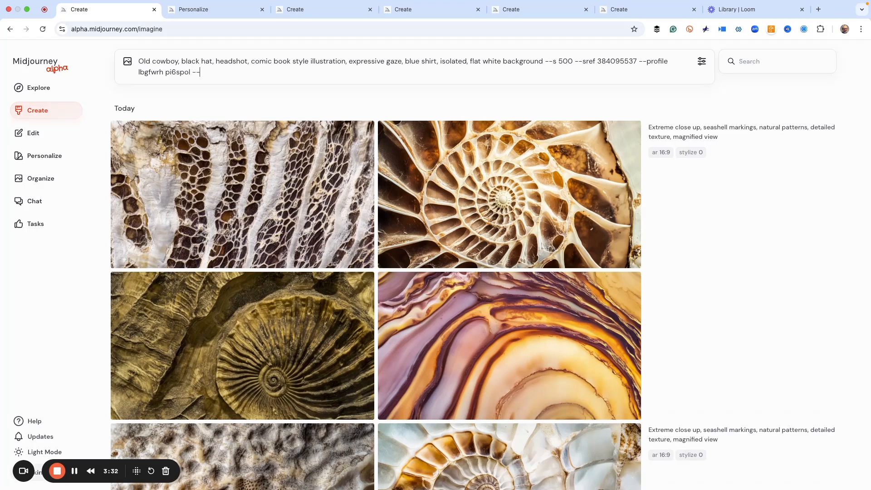
type("r")
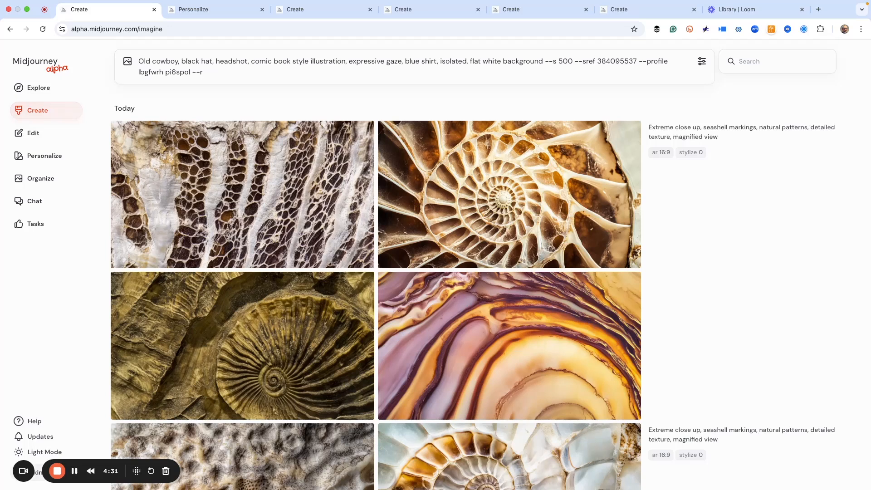
type("4")
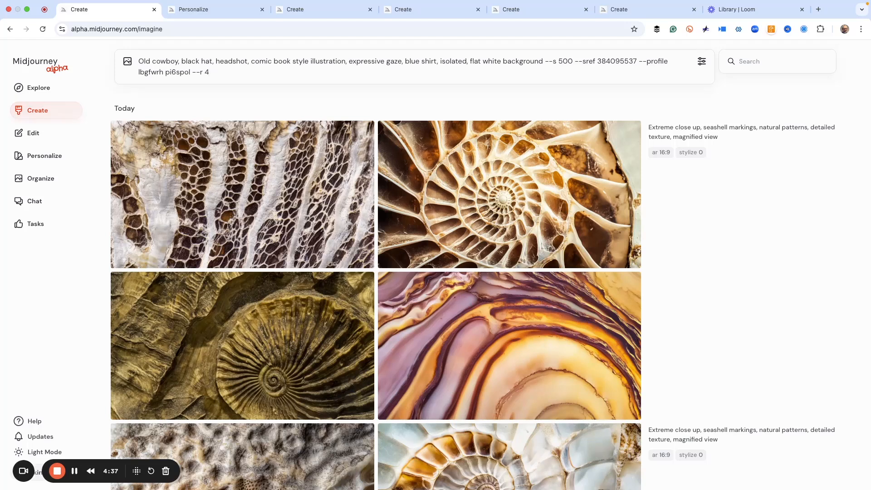
key("Enter")
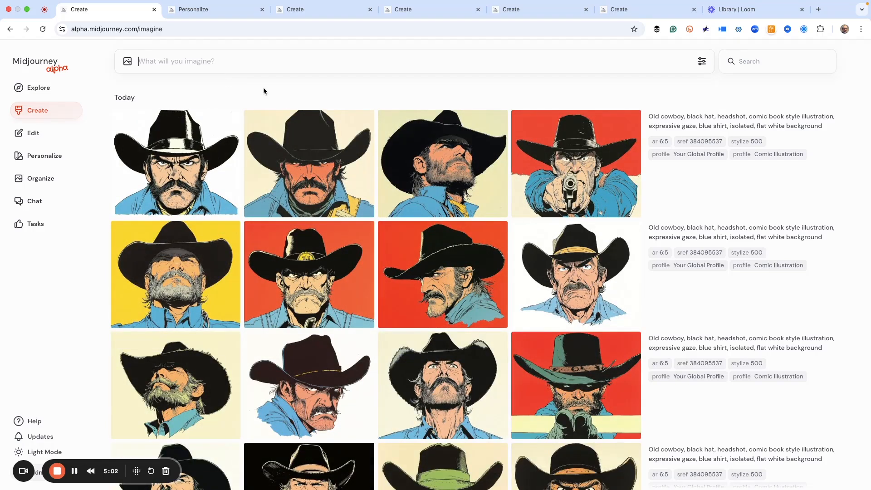
scroll("down", 3)
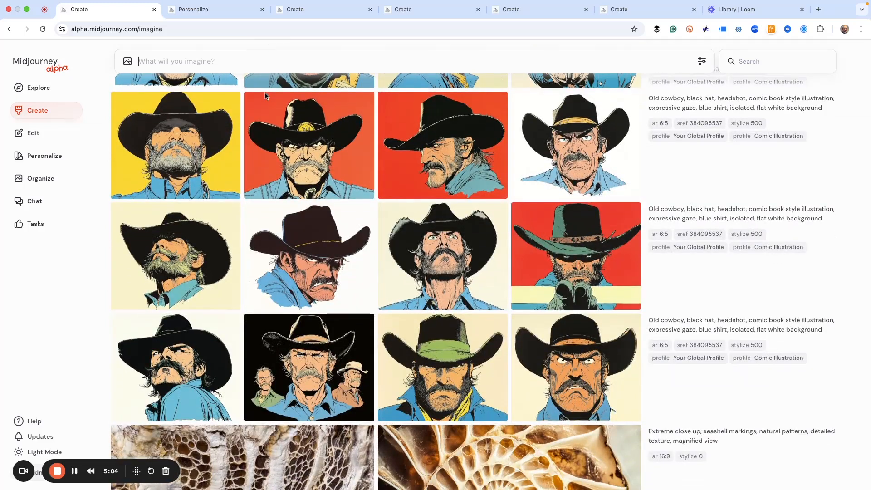
mouse_move(309, 145)
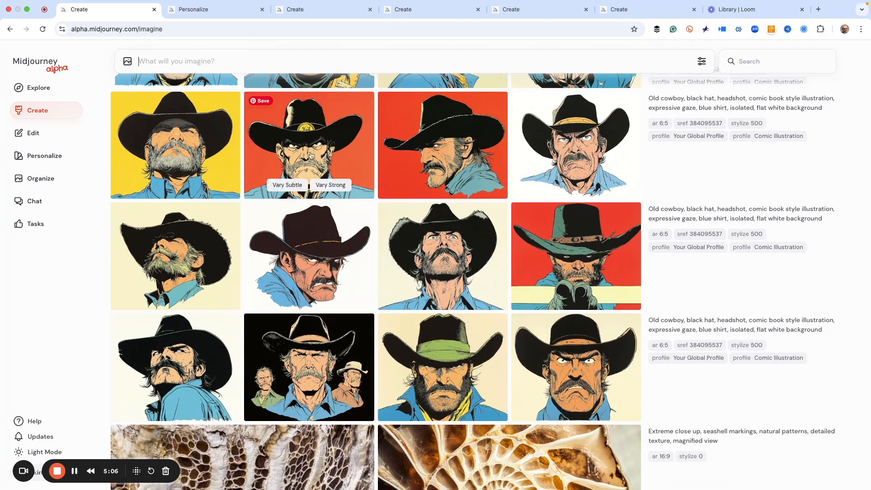
scroll("down", 3)
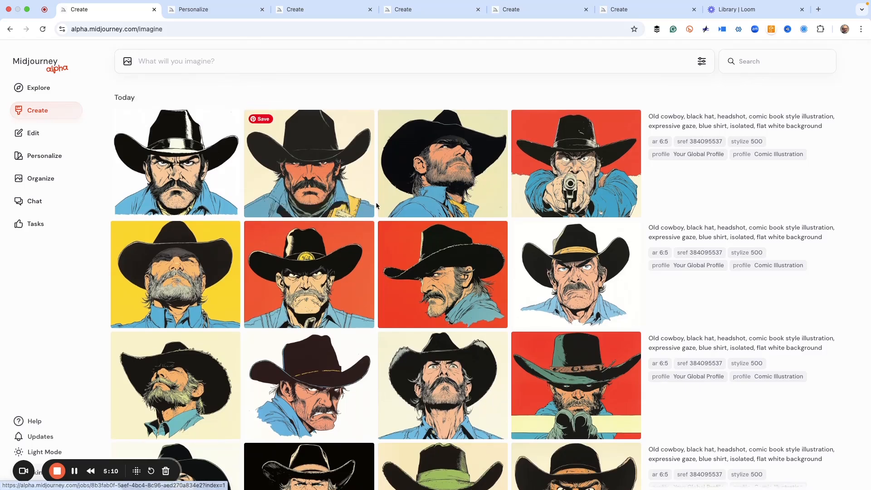
scroll("down", 3)
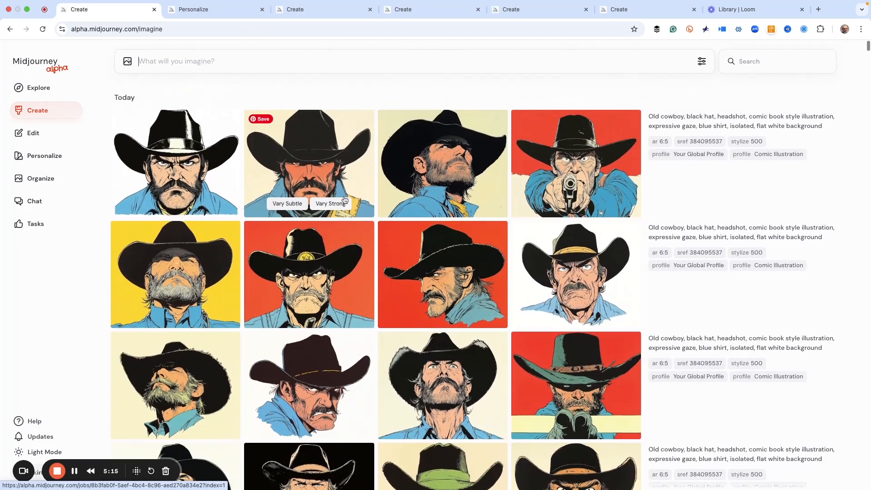
scroll("down", 3)
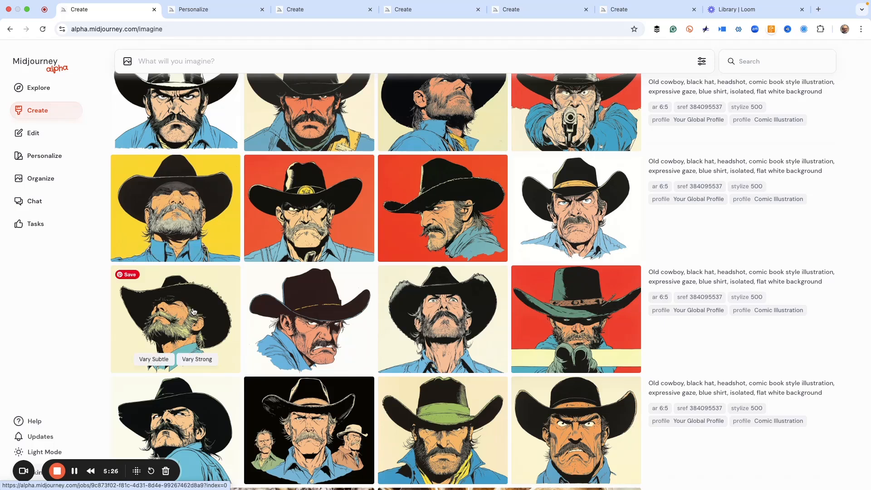
Step: Make a strong variation of the upward-looking bearded cowboy and return to the feed
left_click(175, 318)
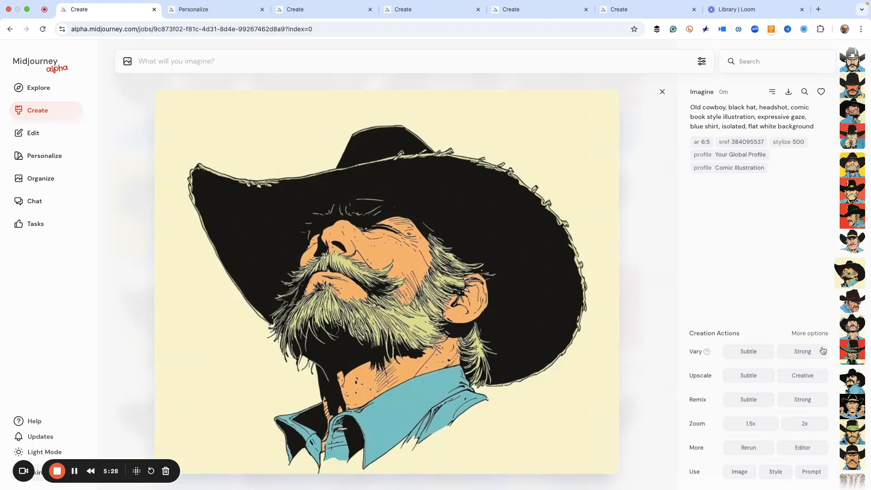
left_click(802, 351)
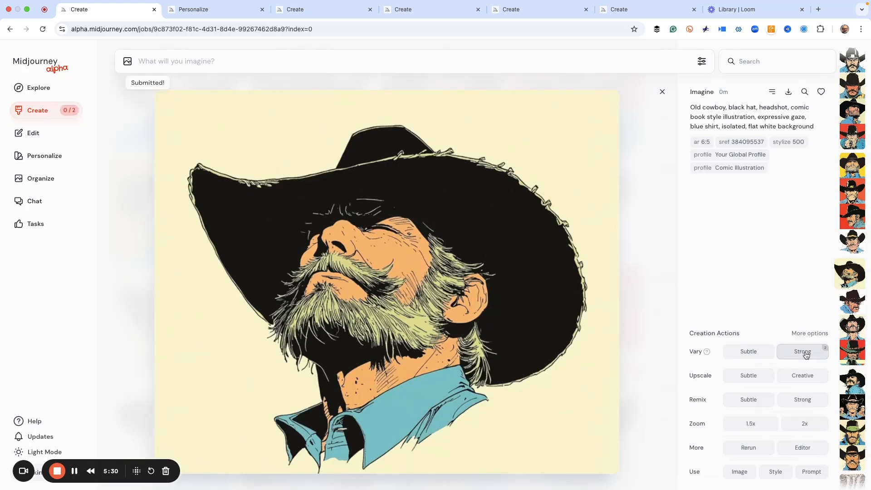
mouse_move(344, 282)
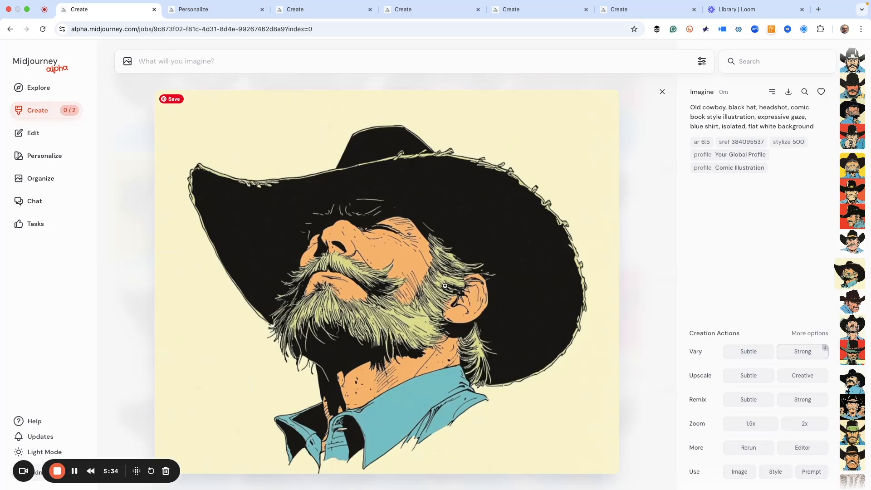
left_click(748, 351)
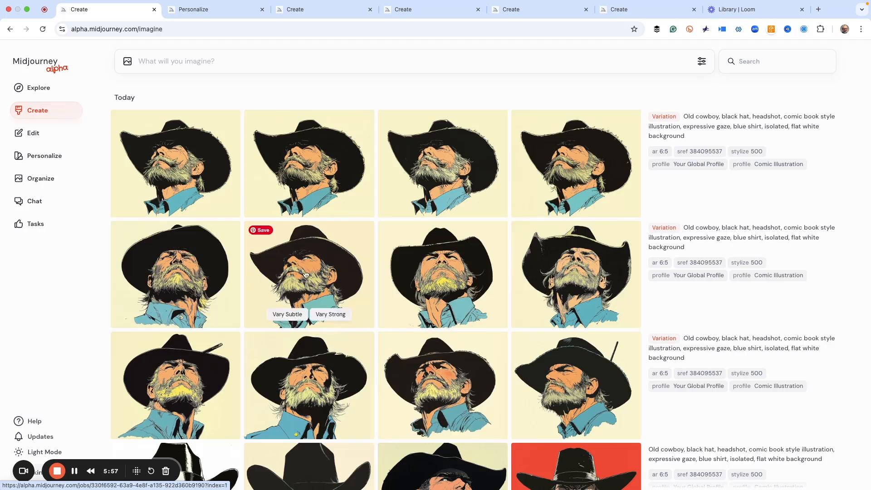
mouse_move(325, 289)
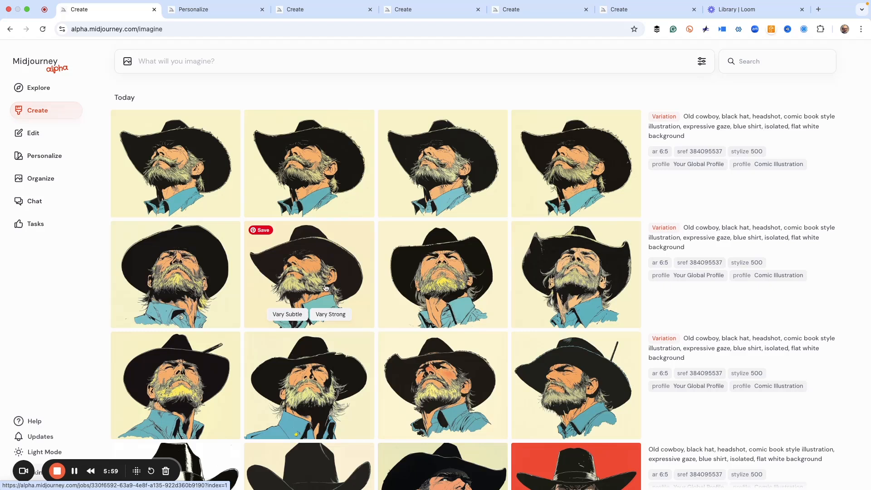
mouse_move(341, 280)
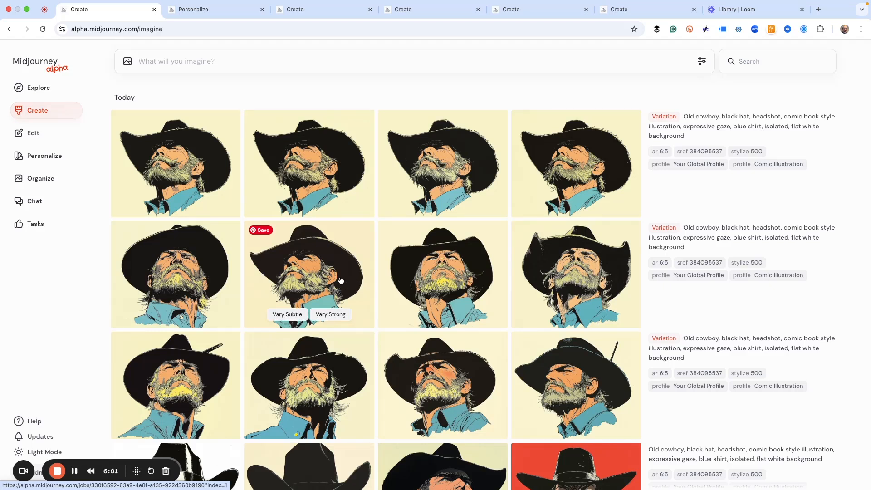
mouse_move(343, 278)
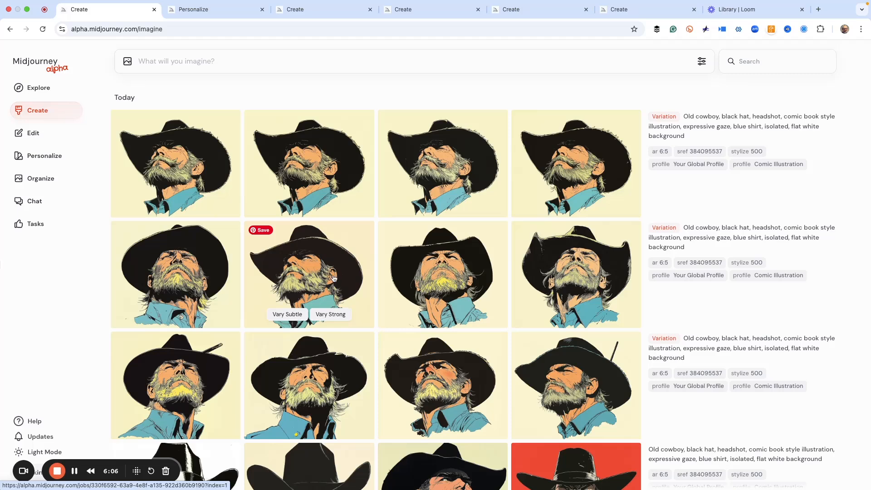
scroll("down", 3)
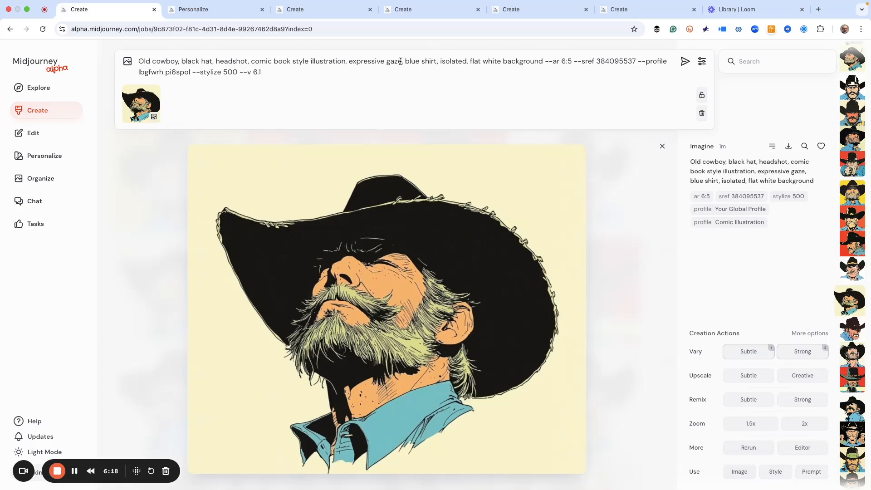
Step: Change the prompt to 'happy smile', add character weight 15 and --r 4, and submit
type("happy smil")
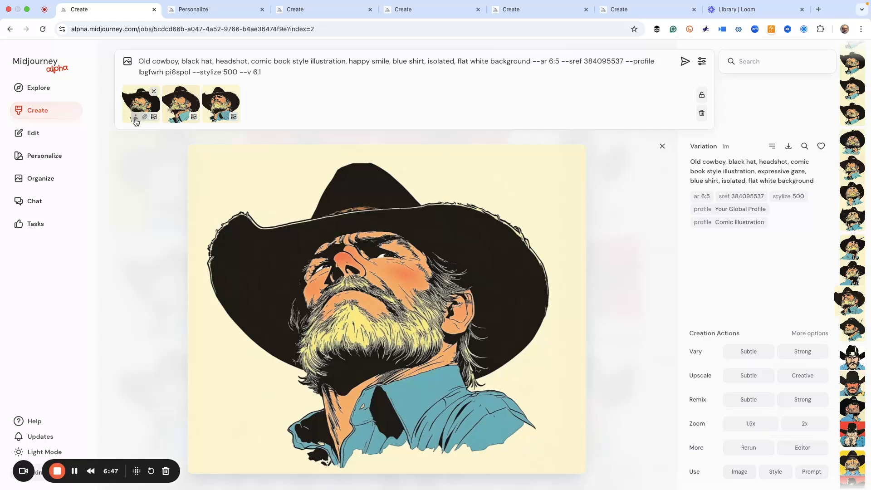
mouse_move(181, 104)
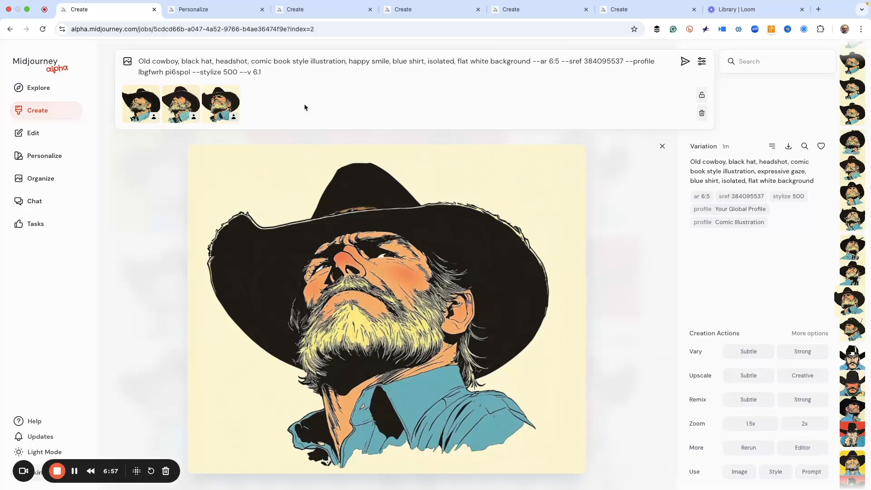
mouse_move(313, 109)
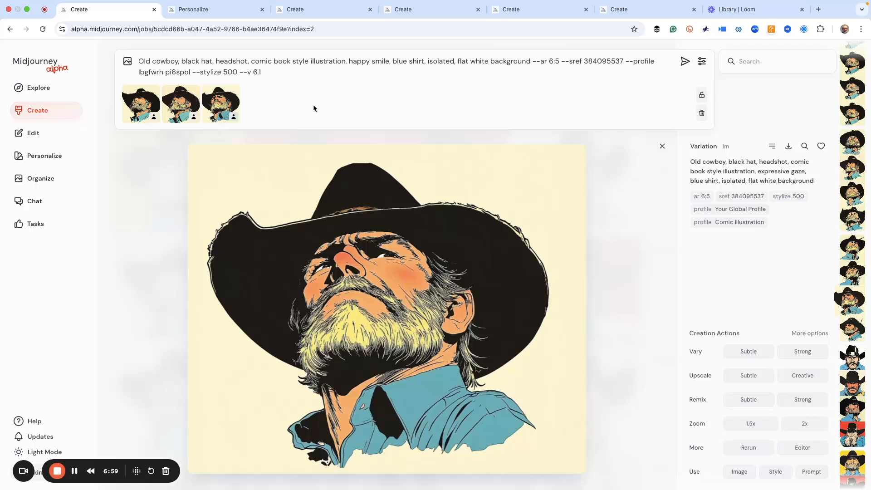
mouse_move(314, 106)
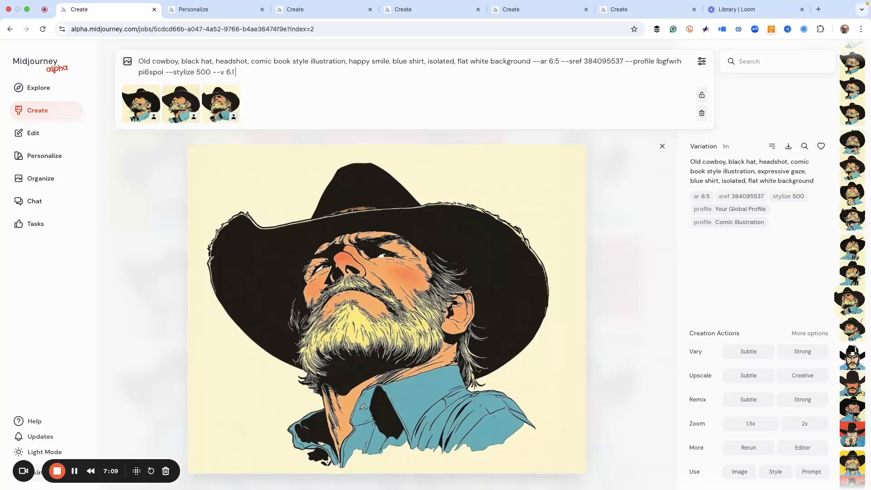
type("--cs")
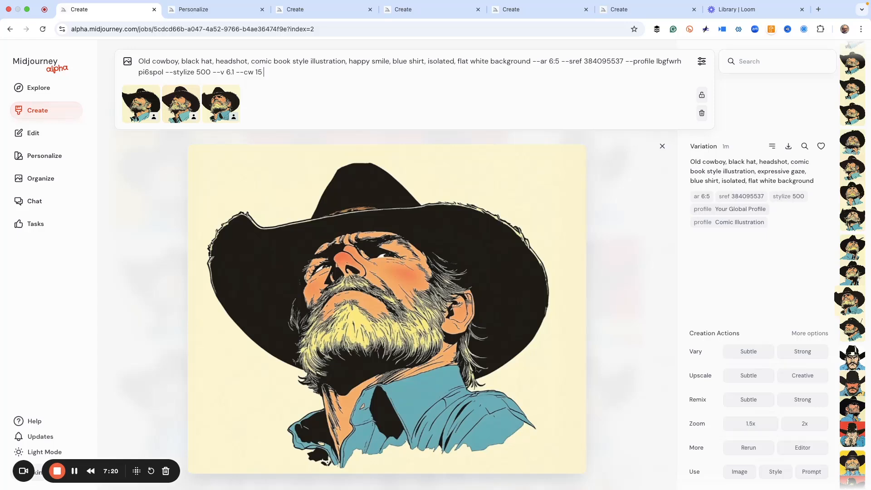
type("--r")
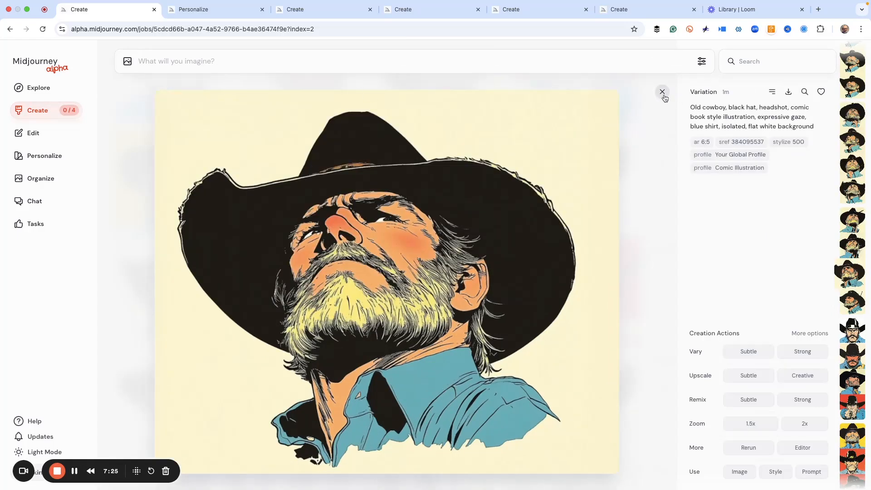
Step: Close the image viewer and scroll through the new smiling cowboy batches
left_click(662, 91)
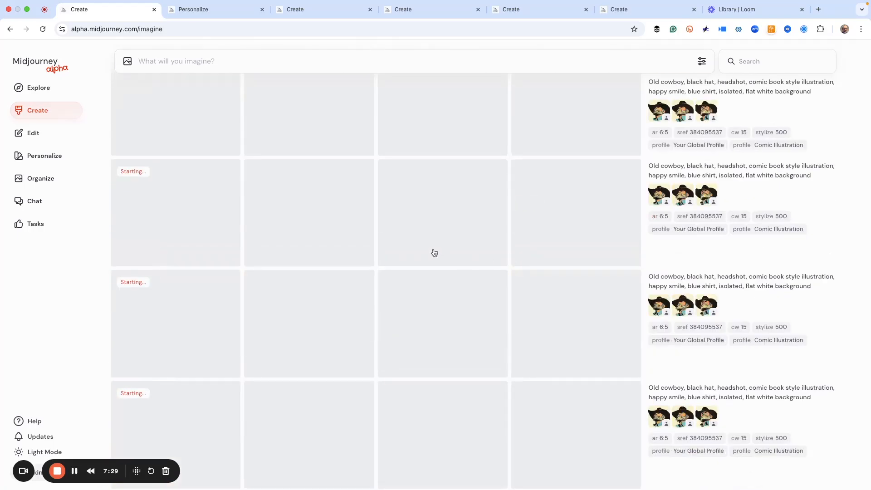
scroll("down", 3)
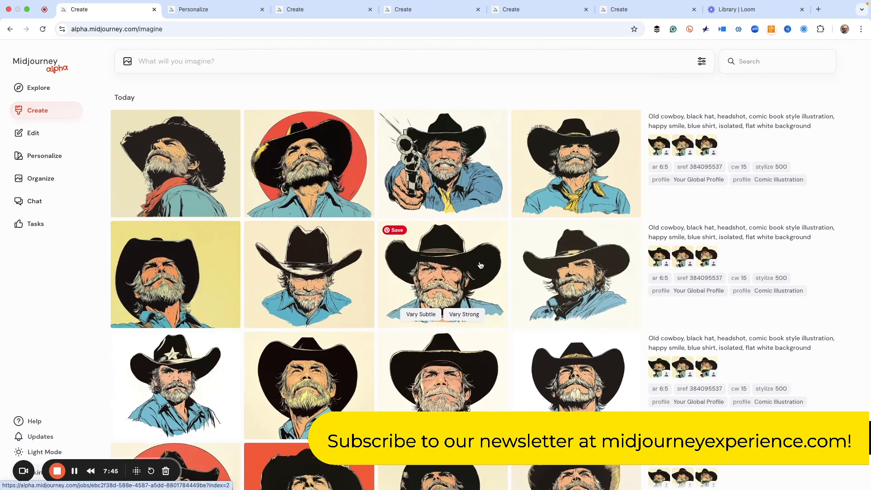
scroll("down", 3)
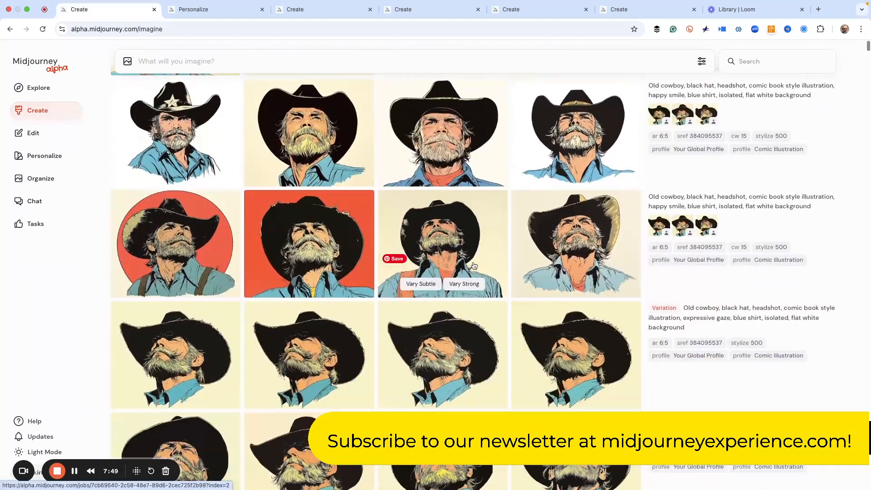
scroll("down", 3)
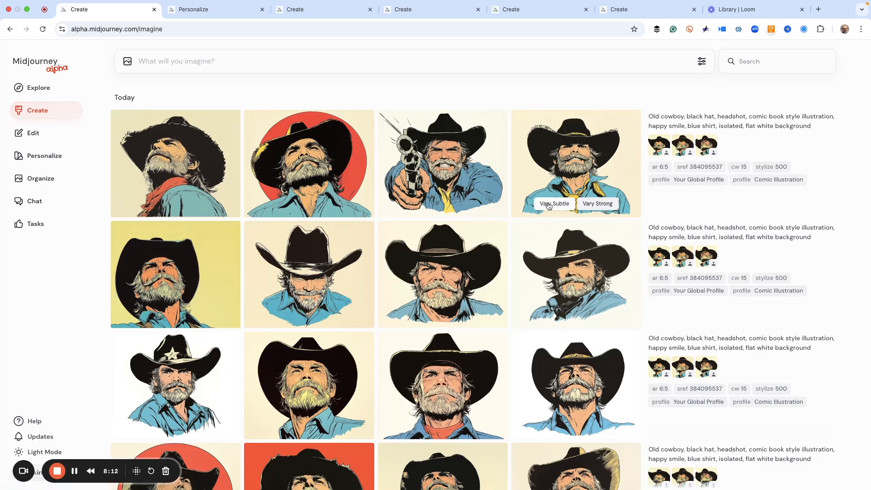
Step: Load the smiling yellow-scarf cowboy's prompt and change the shirt from blue to red
left_click(575, 164)
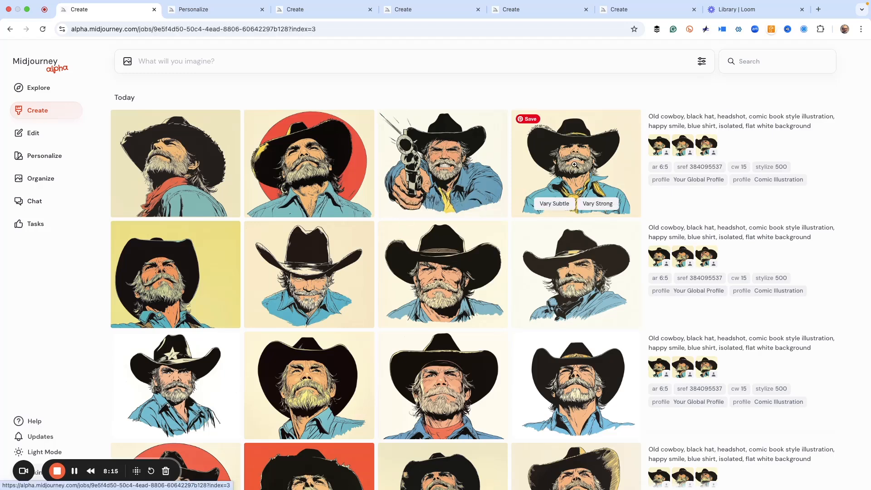
left_click(575, 163)
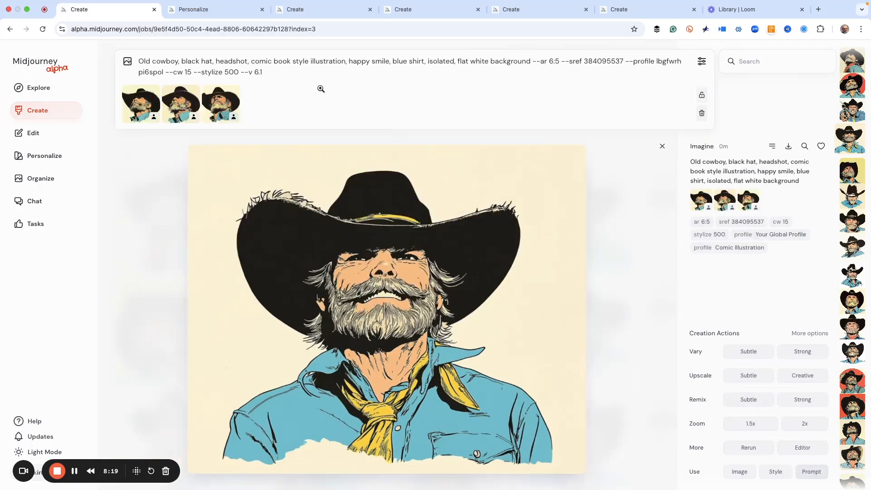
mouse_move(735, 483)
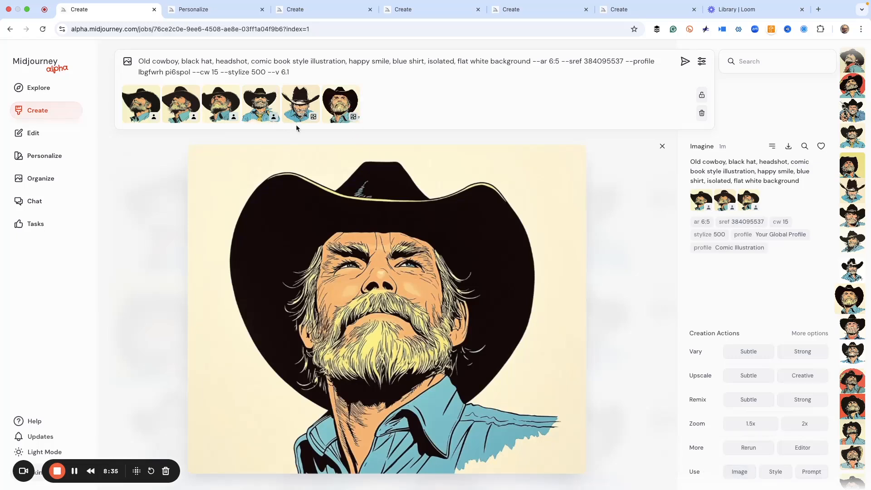
mouse_move(340, 104)
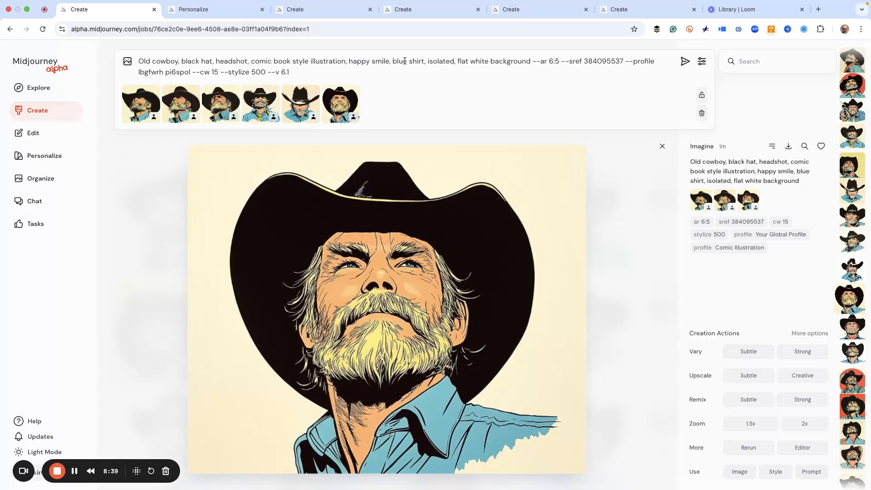
double_click(399, 61)
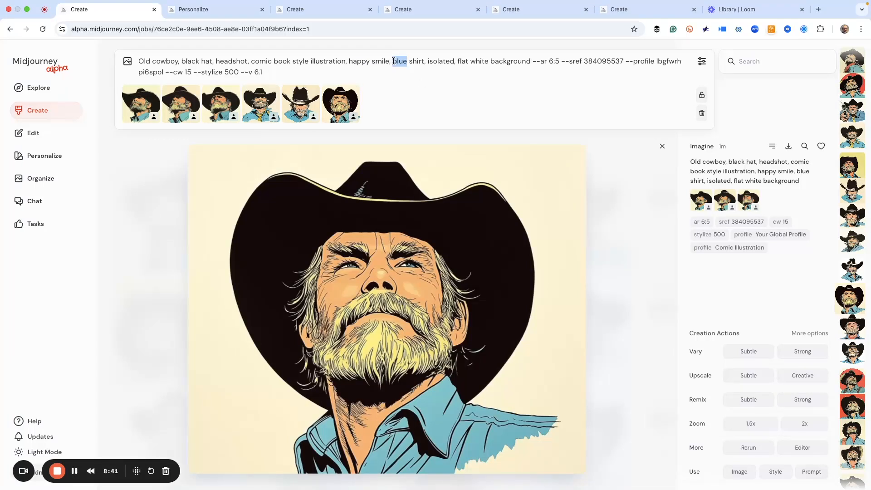
type("red")
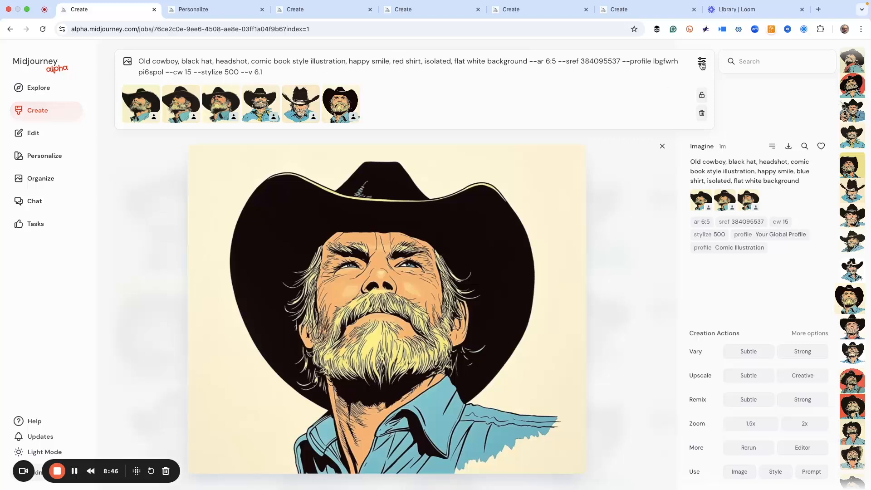
Step: Replace 'headshot' with a gunfighter torso description, add --r 4, and submit
left_click(702, 62)
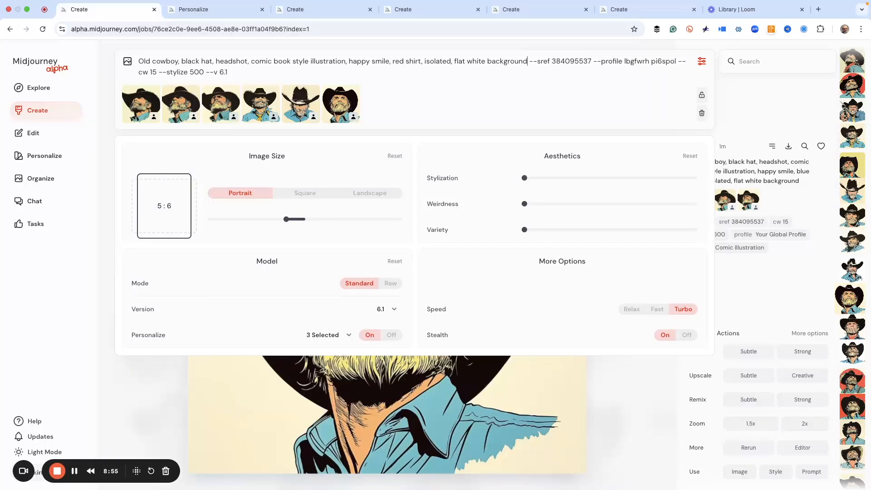
double_click(233, 61)
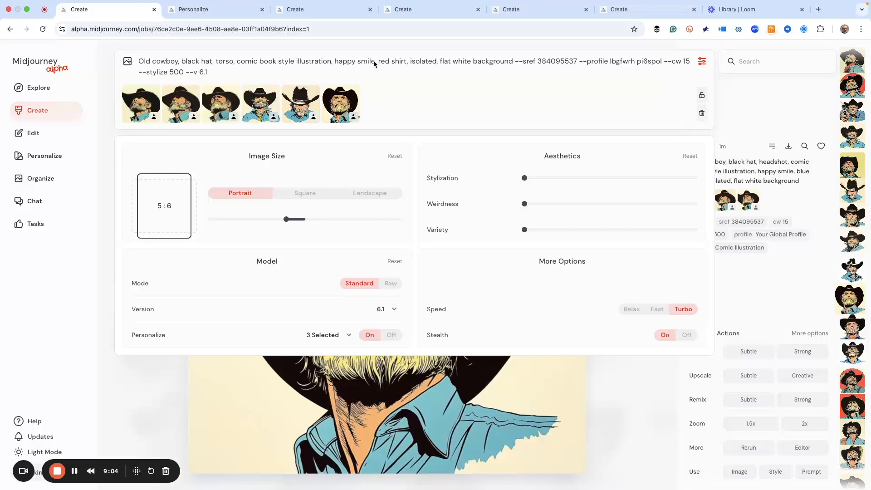
type("gunfighter")
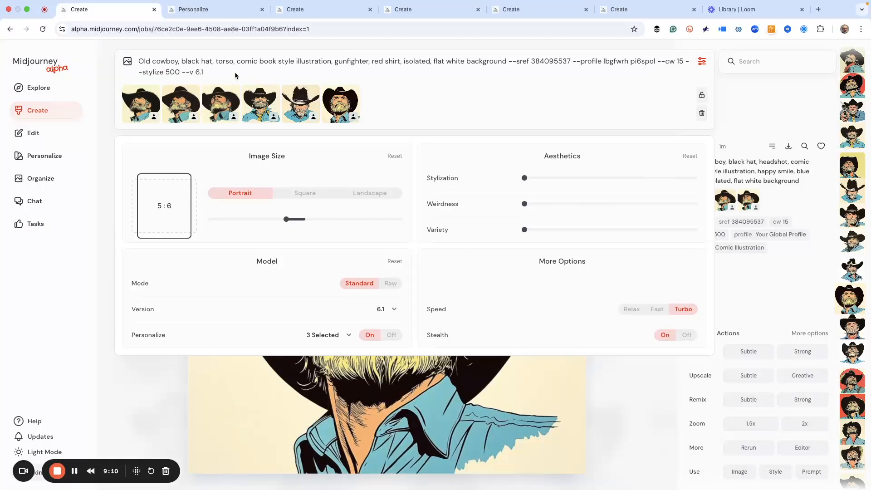
type("--r")
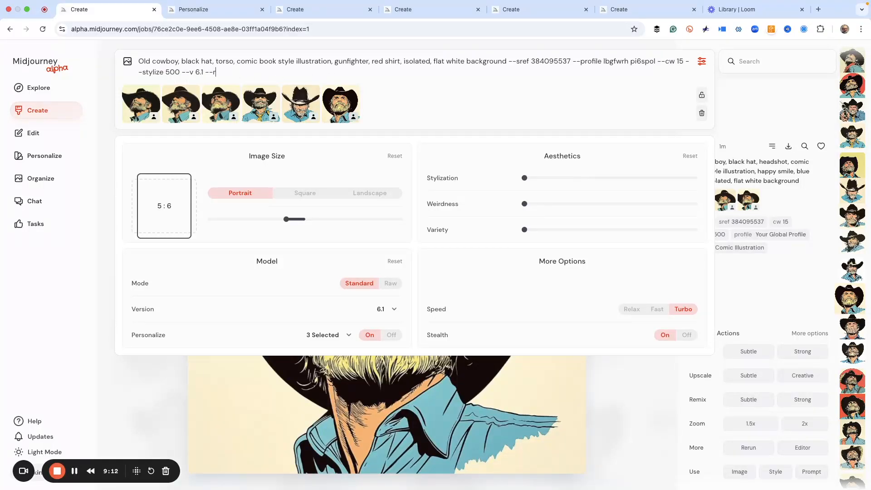
key("Enter")
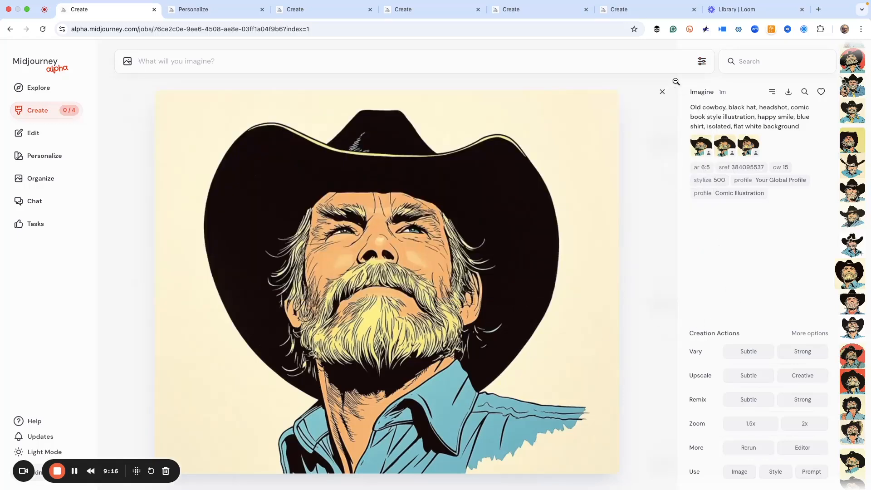
Step: View the red-shirted gunfighter aiming a revolver, then close the image view
left_click(661, 91)
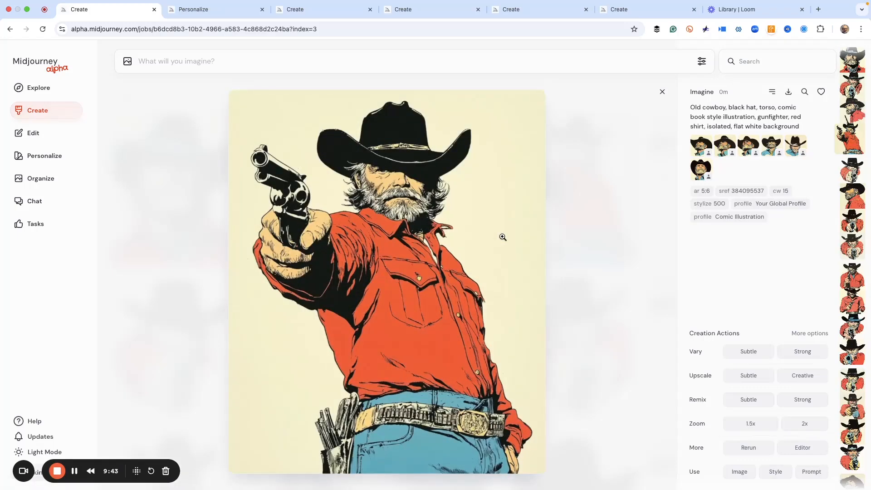
mouse_move(599, 293)
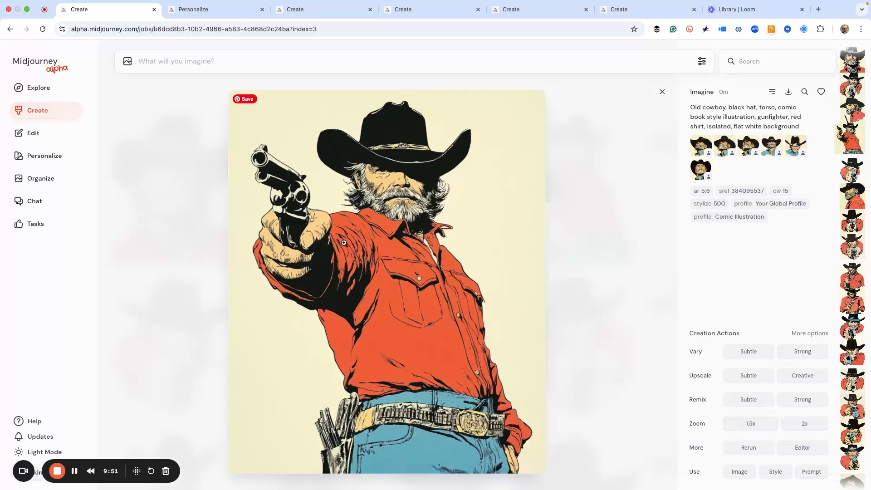
mouse_move(374, 243)
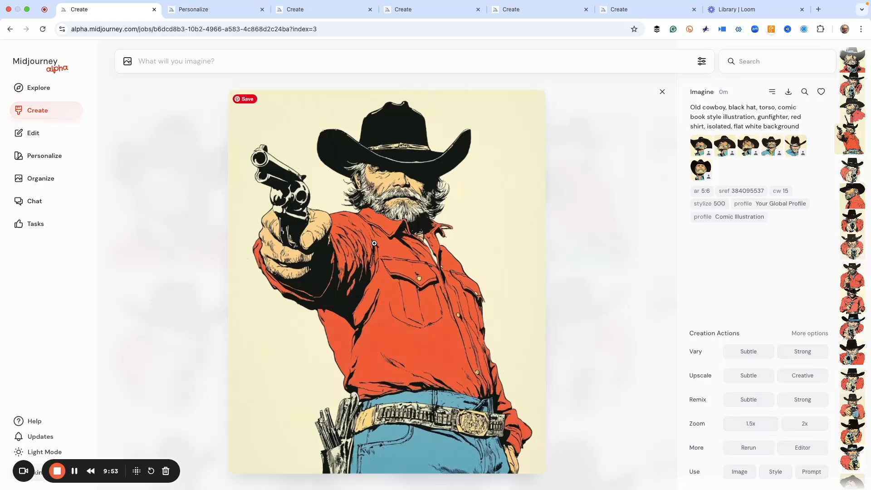
mouse_move(359, 167)
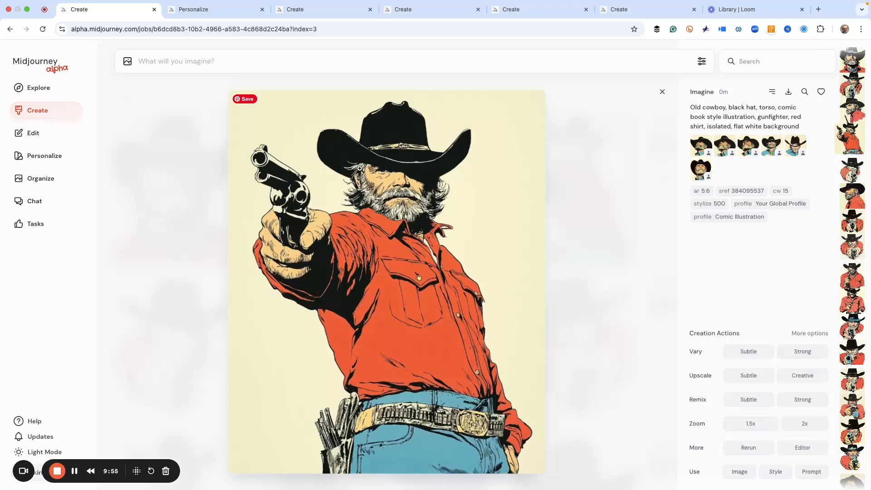
mouse_move(465, 173)
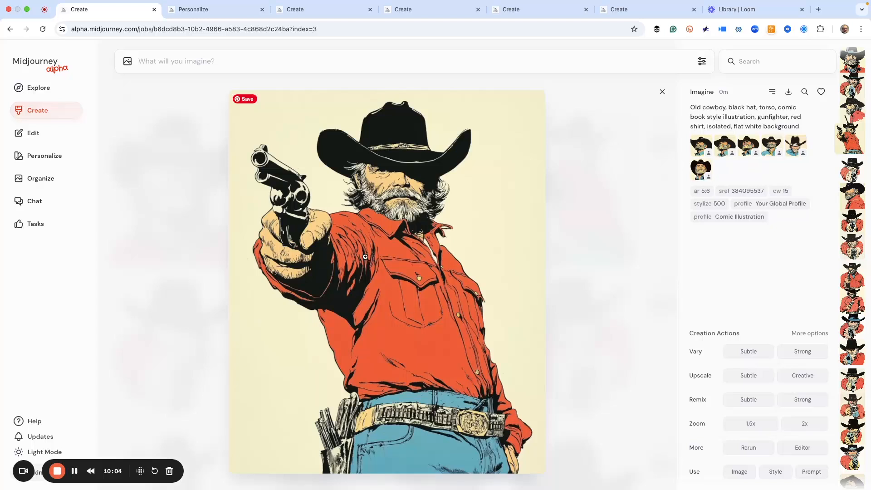
mouse_move(445, 143)
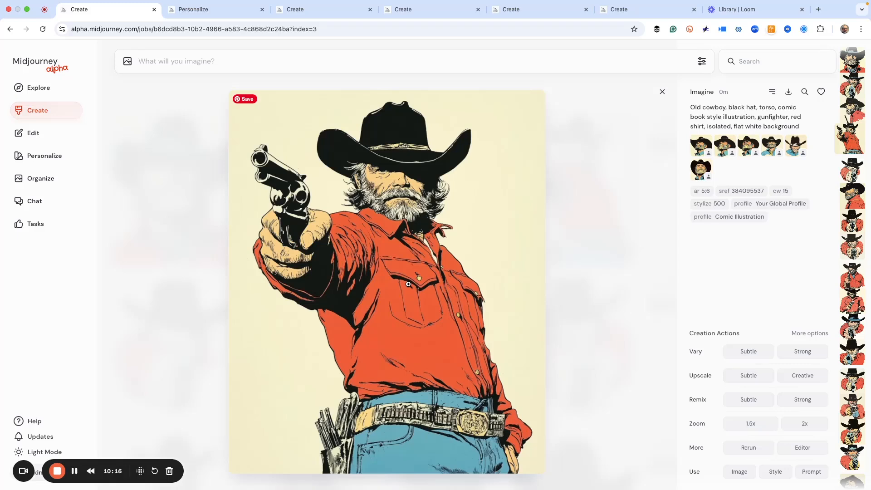
mouse_move(406, 291)
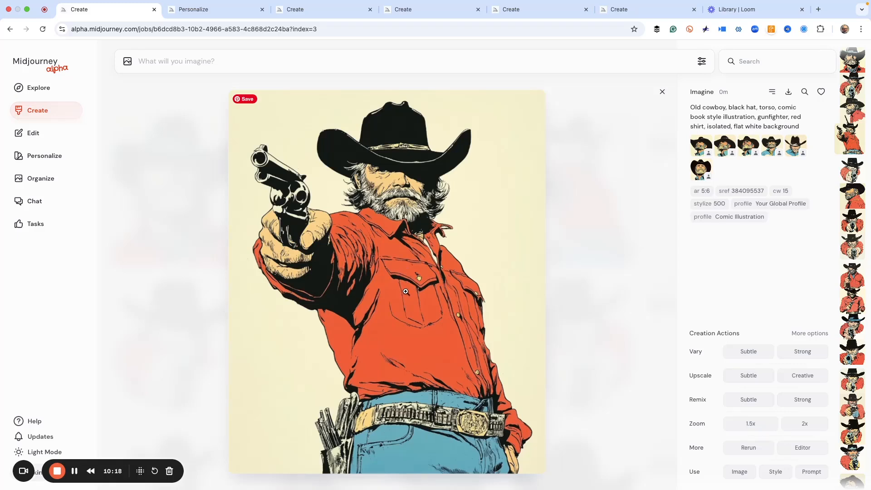
mouse_move(456, 314)
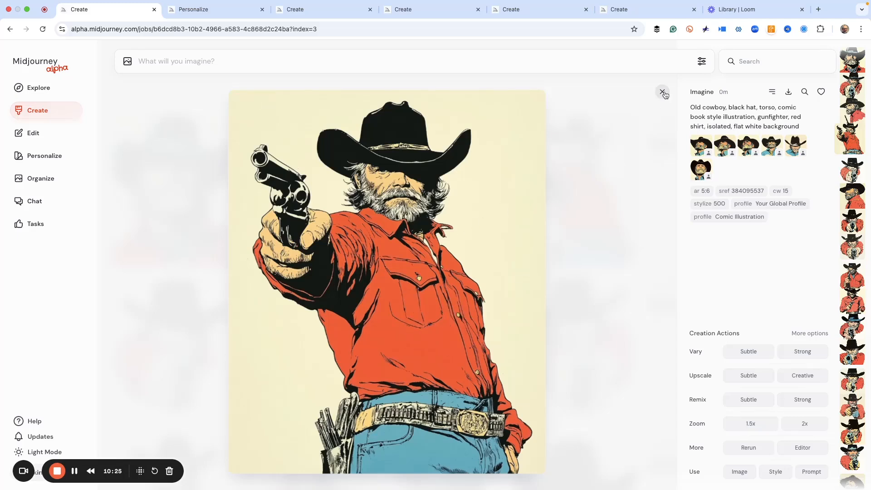
left_click(662, 92)
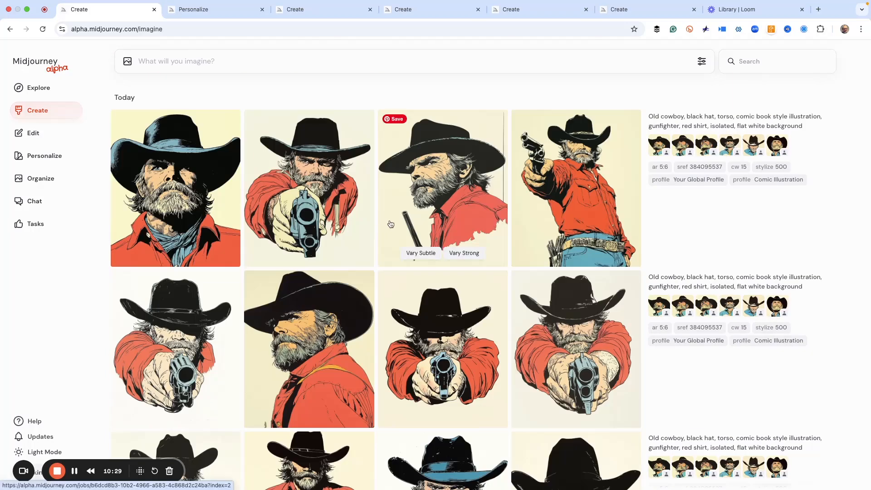
mouse_move(200, 83)
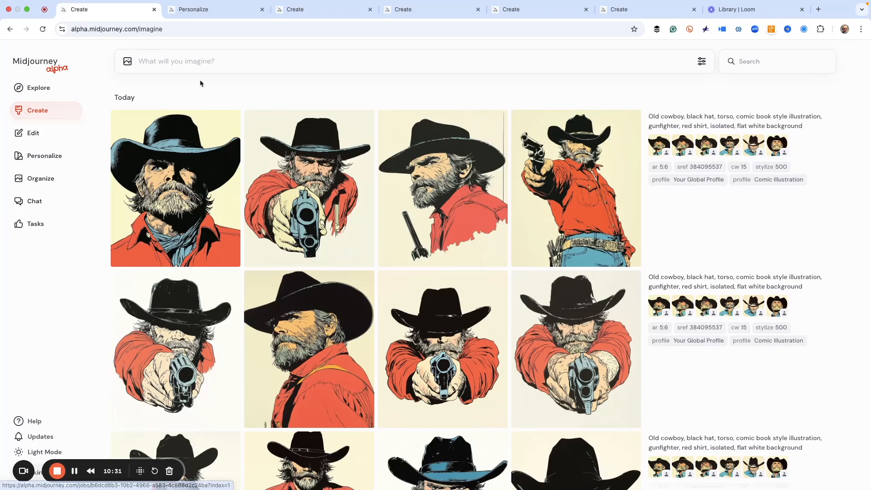
Step: Reopen the gunfighter image and edit its prompt to 'leaning on bar, cowboy saloon, yellow shirt'
left_click(576, 188)
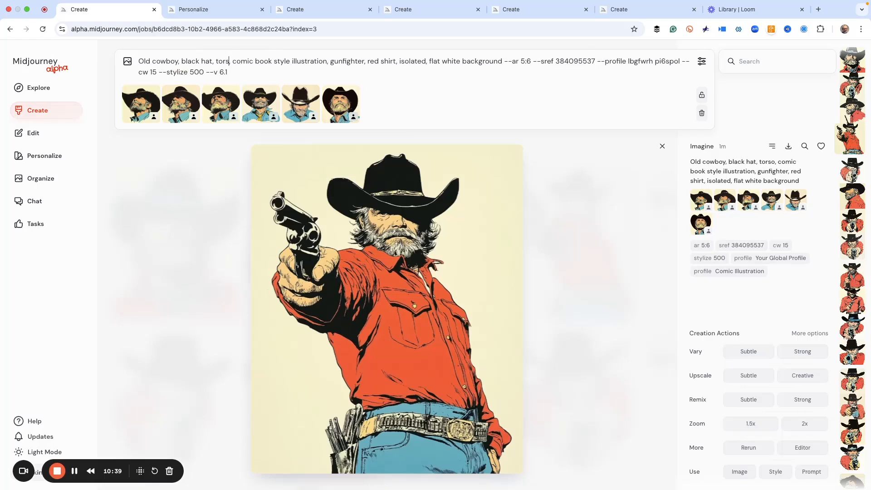
type("leaning on bar,")
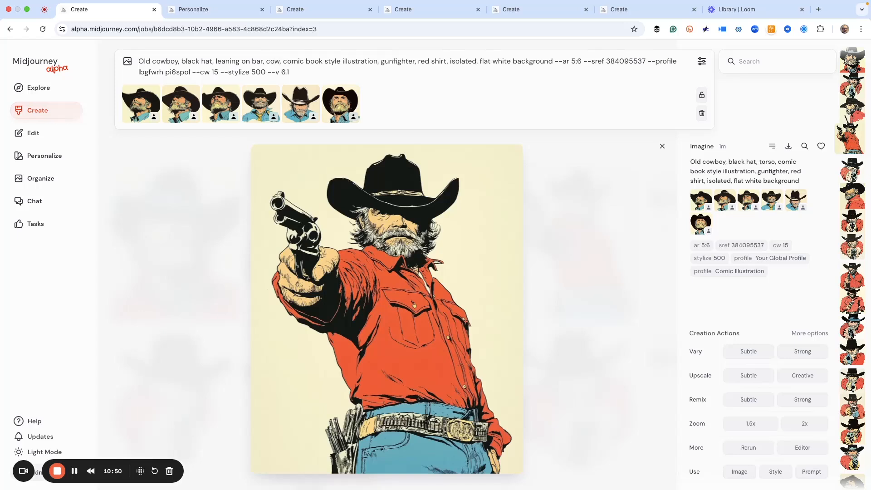
type("cowboy saloon")
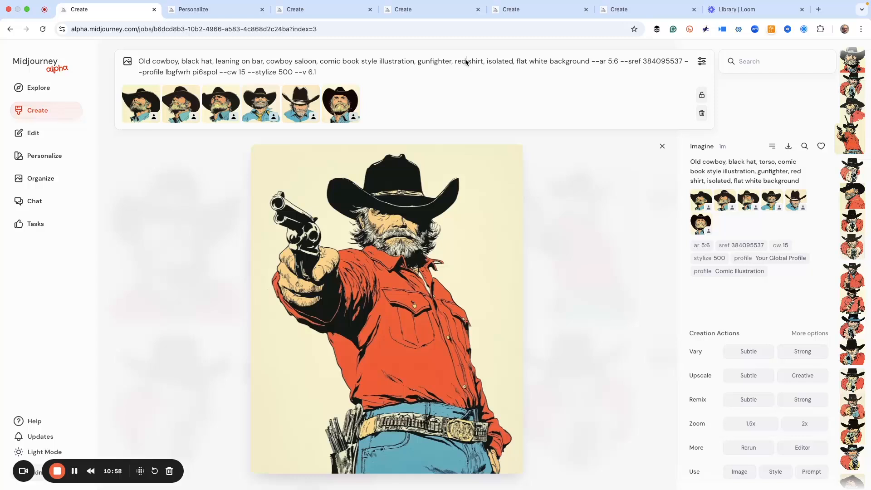
type("yellow")
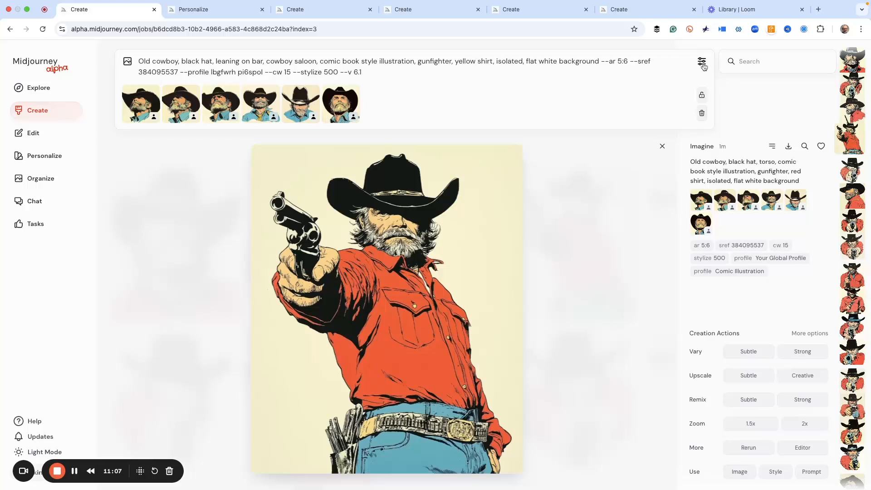
Step: Set the image shape to Landscape 6:5 and append --r 4 to the saloon prompt
left_click(702, 61)
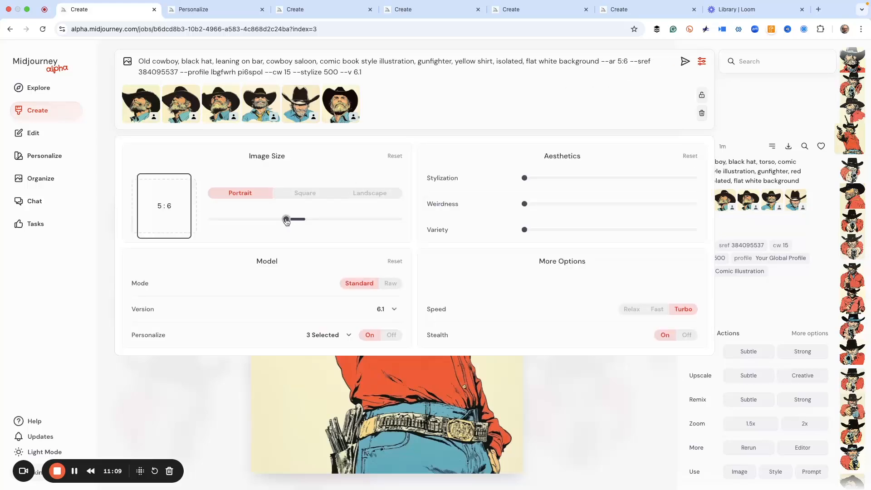
left_click_drag(285, 218, 323, 219)
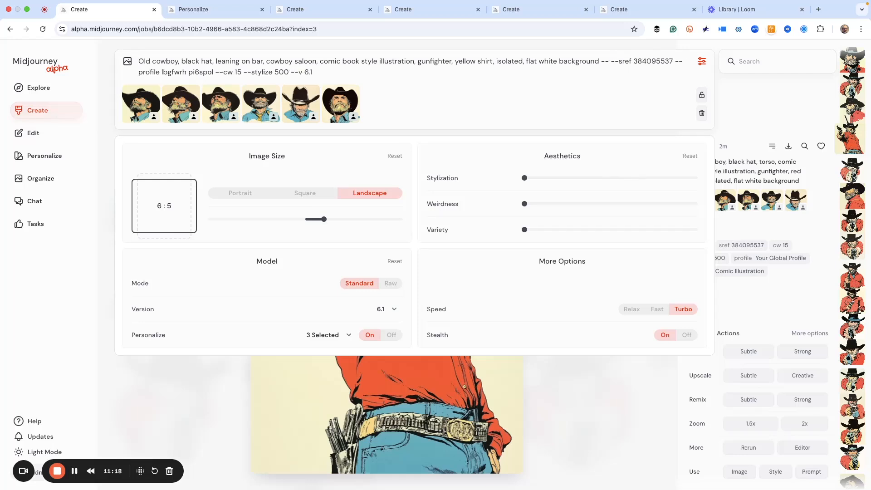
left_click(343, 76)
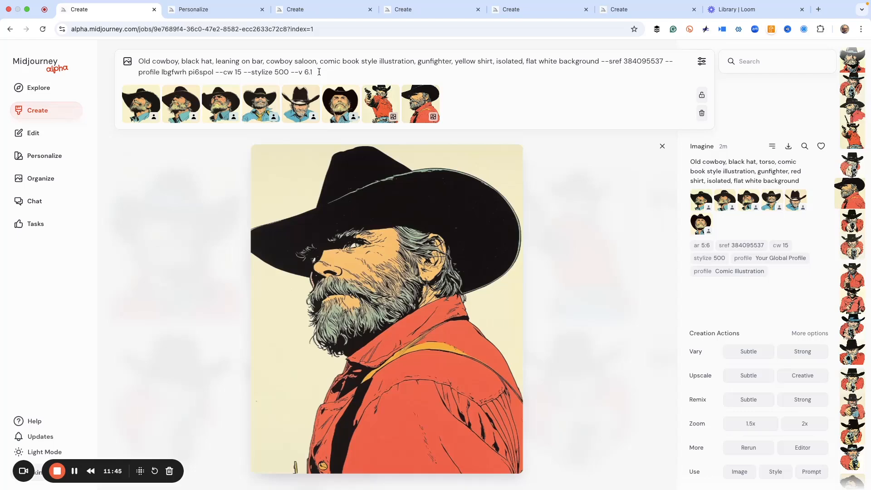
type("--r 4")
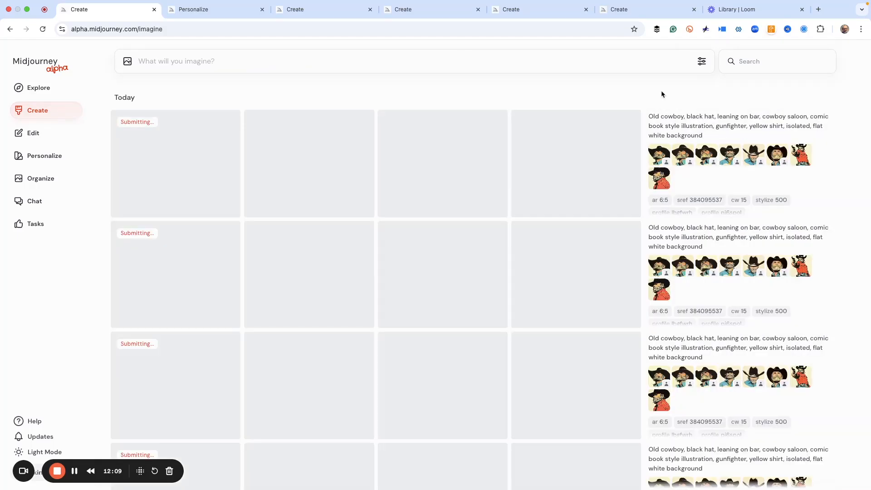
mouse_move(511, 141)
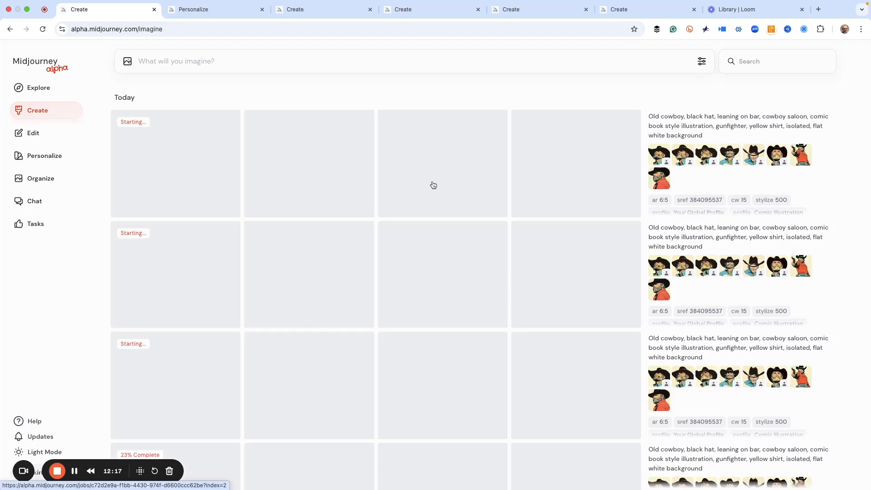
Step: Scroll the finished saloon batches and open the yellow-shirted cowboy leaning on the bar
scroll("down", 3)
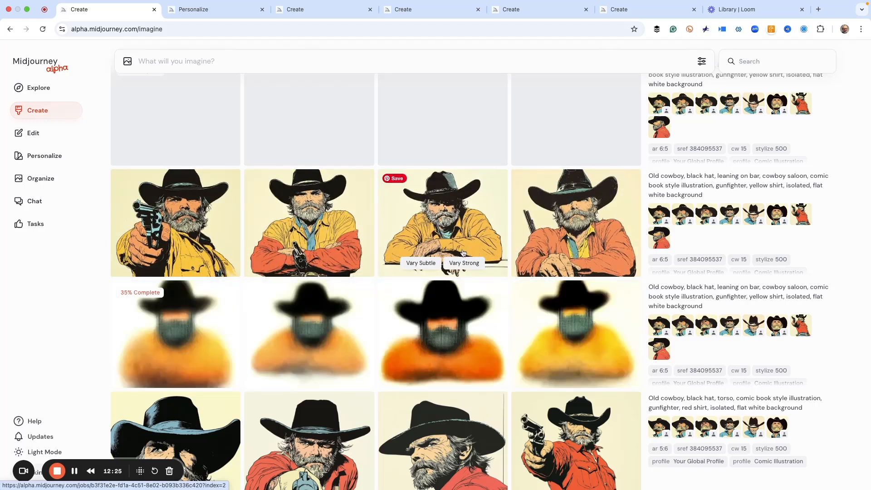
mouse_move(569, 336)
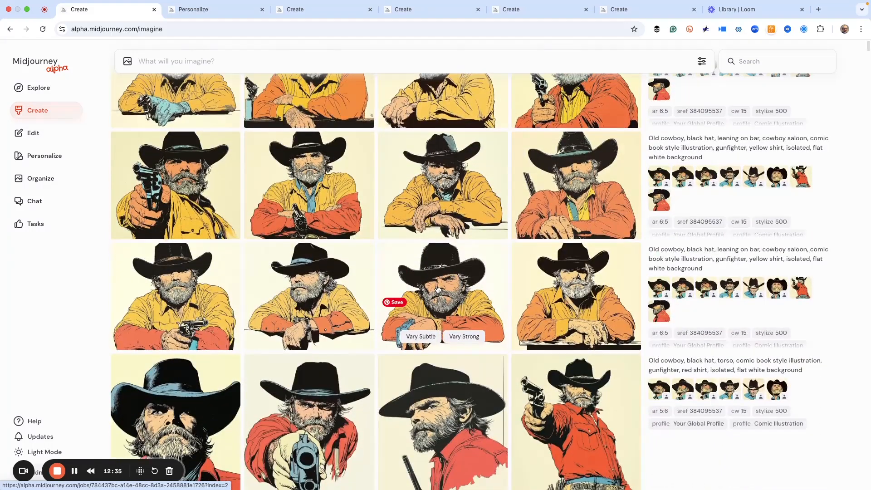
mouse_move(539, 286)
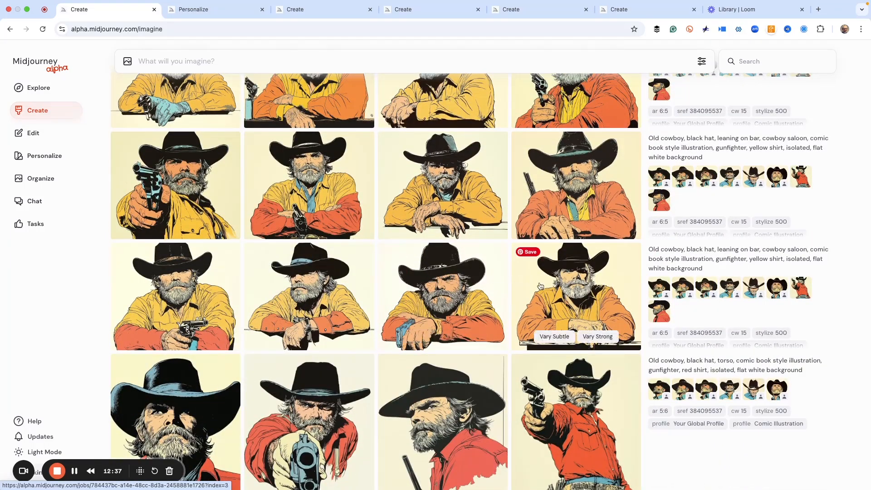
left_click(576, 295)
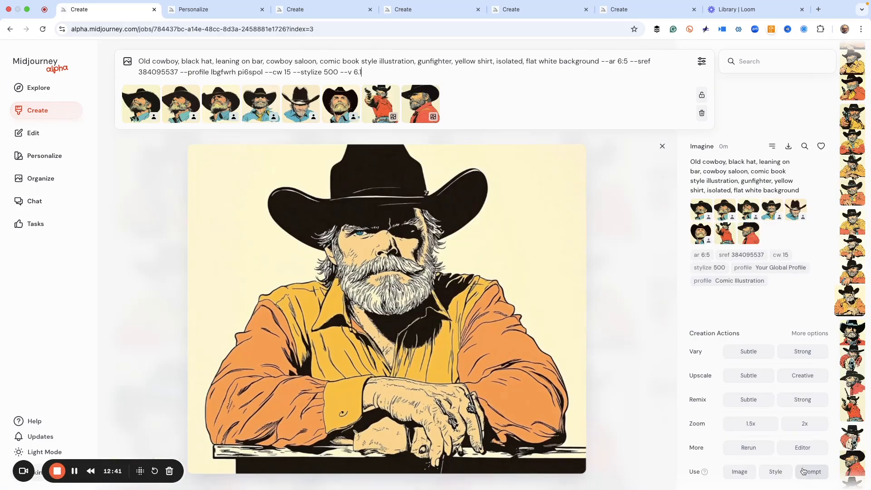
Step: Swap the flat white background for 'saloon scene background', add --r 4, and close the image
type("so")
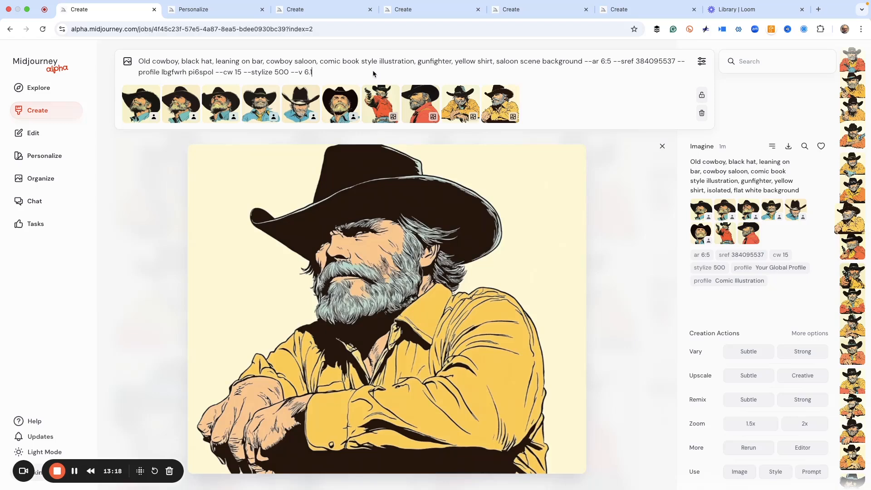
type("--r 4")
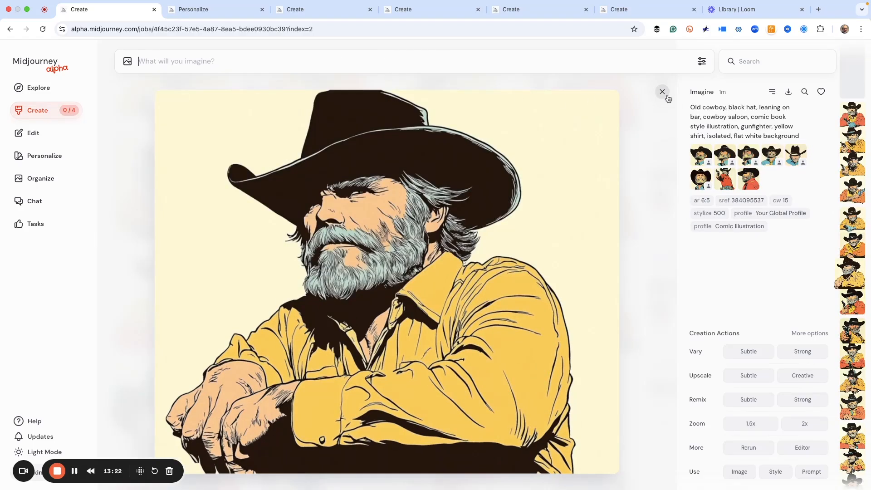
left_click(662, 92)
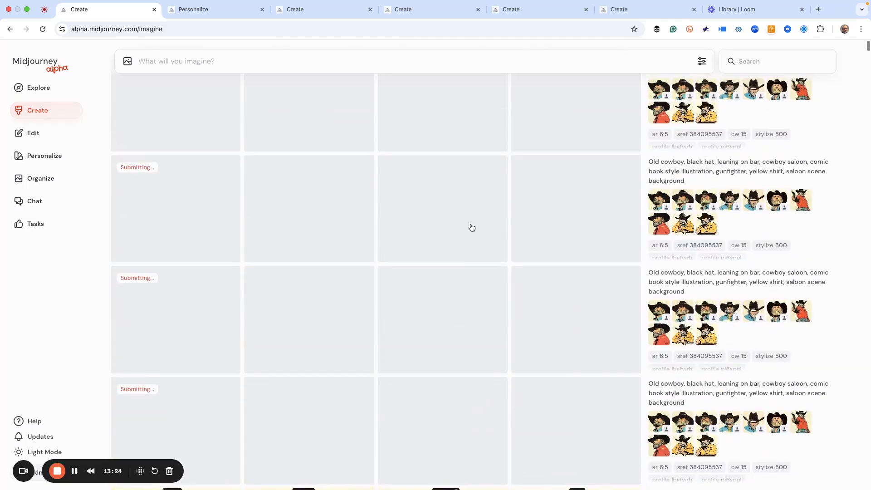
Step: Scroll the saloon-background results and inspect the cowboy holding a revolver up close
scroll("down", 3)
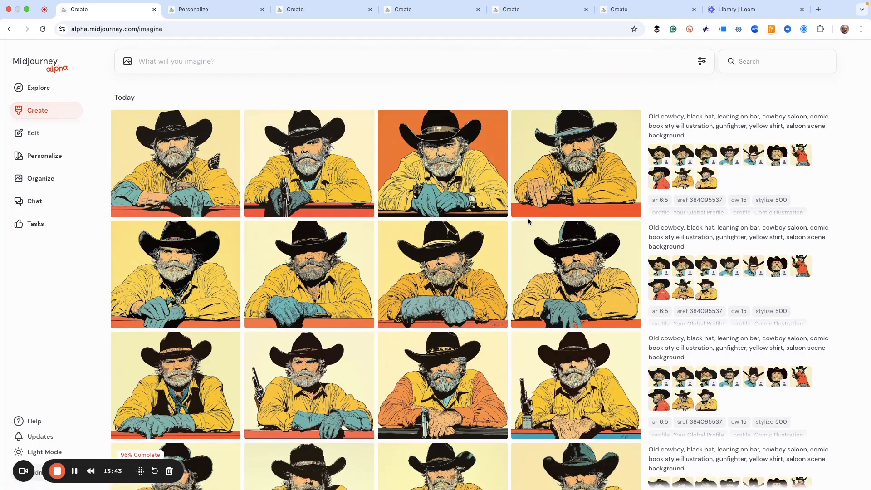
scroll("down", 3)
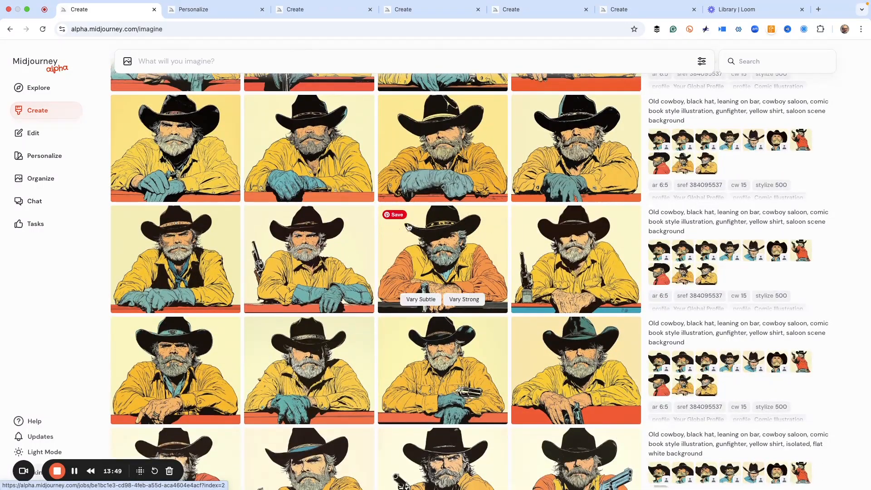
scroll("down", 3)
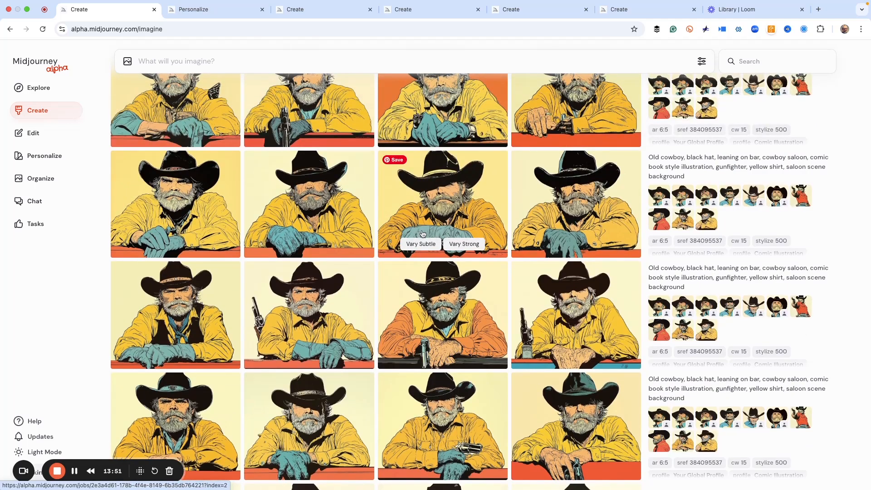
scroll("down", 3)
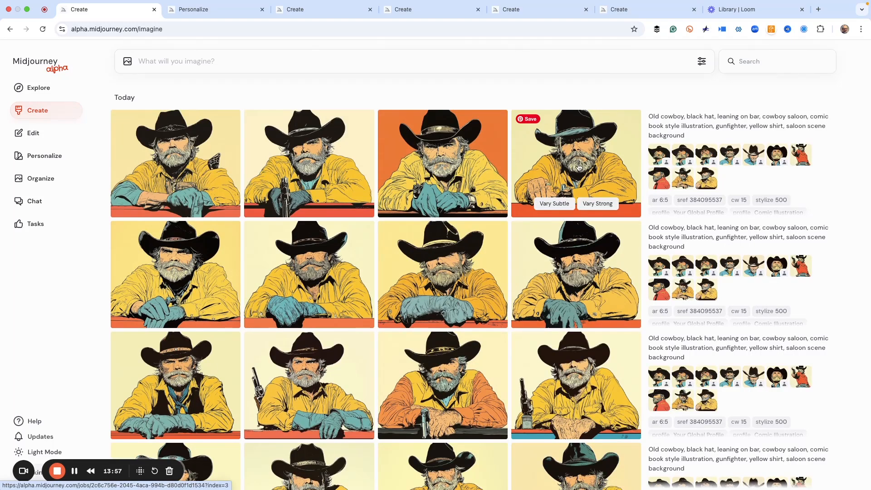
scroll("down", 3)
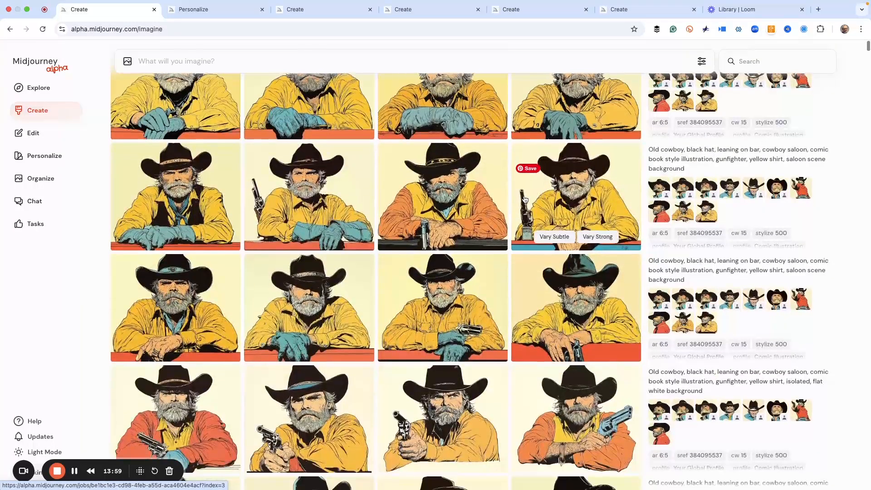
left_click(575, 196)
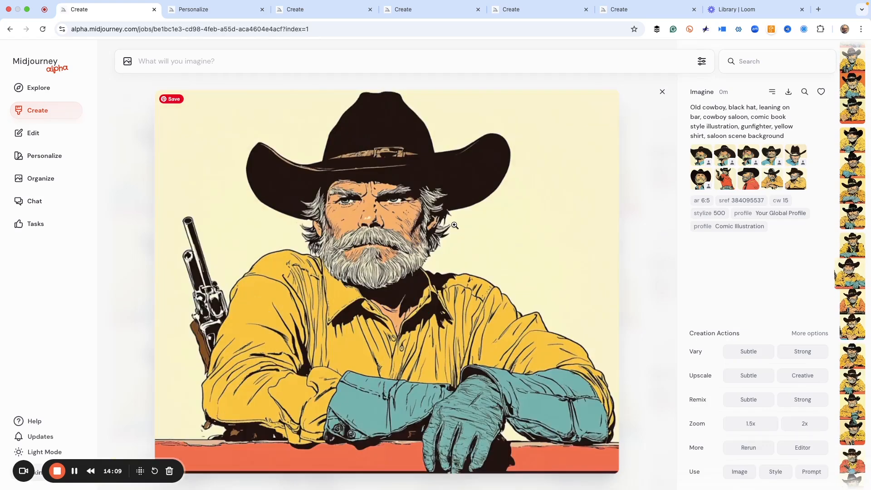
mouse_move(453, 382)
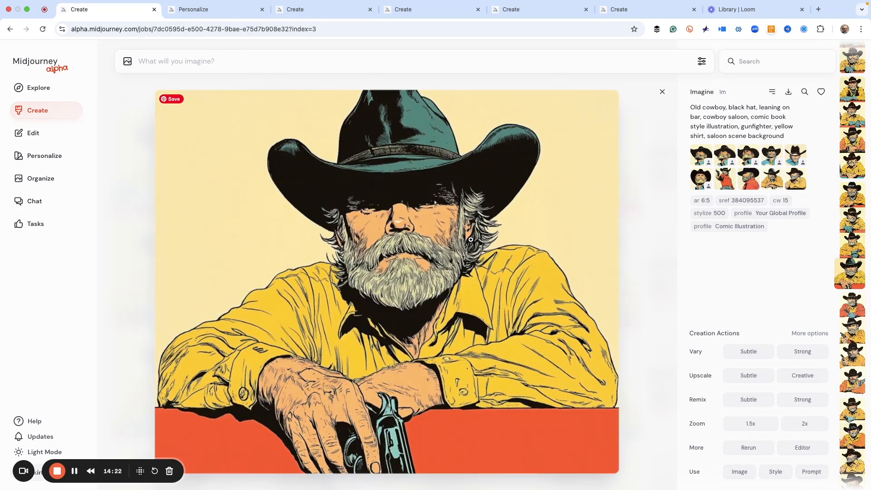
left_click(662, 92)
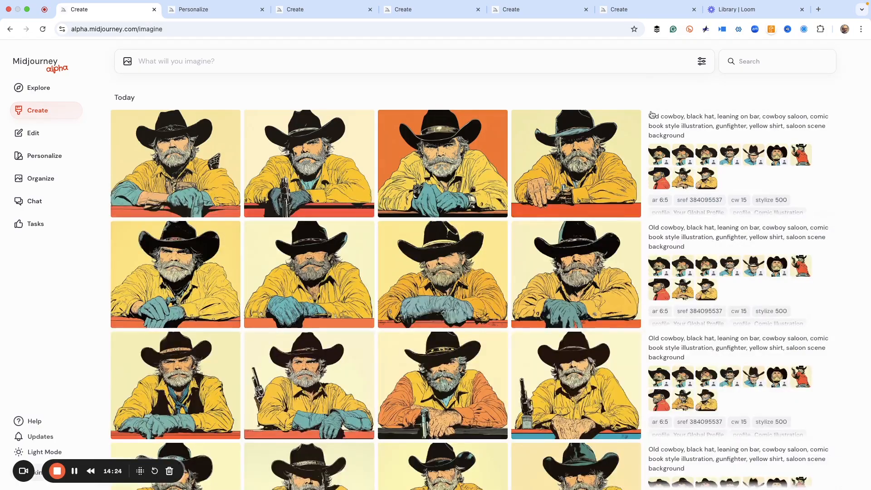
Step: Scroll further and open the yellow-shirted cowboy resting his hand on the bar
scroll("down", 3)
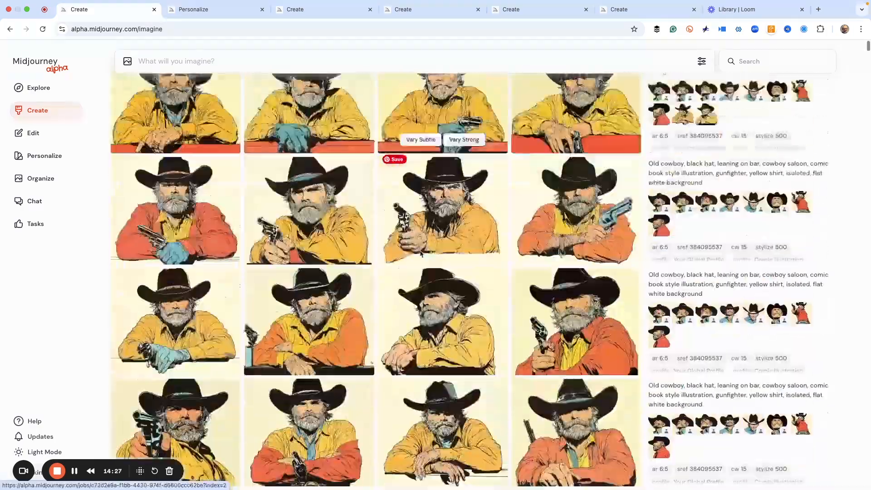
scroll("down", 3)
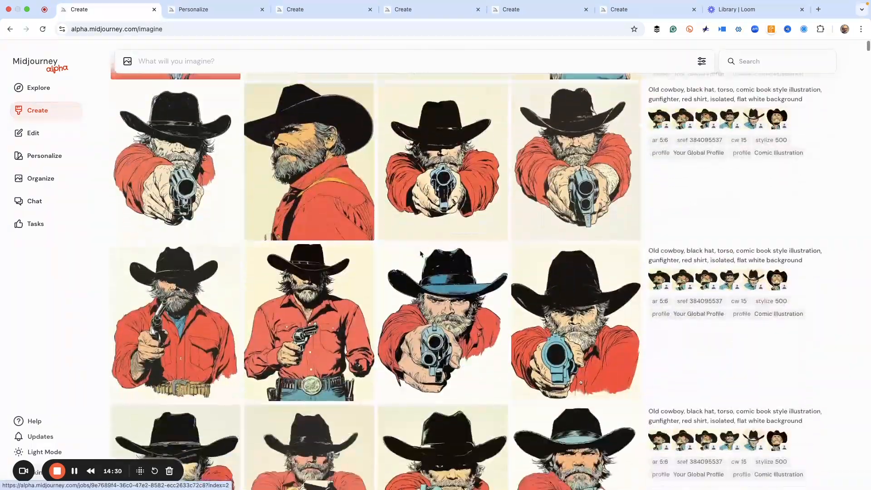
scroll("down", 3)
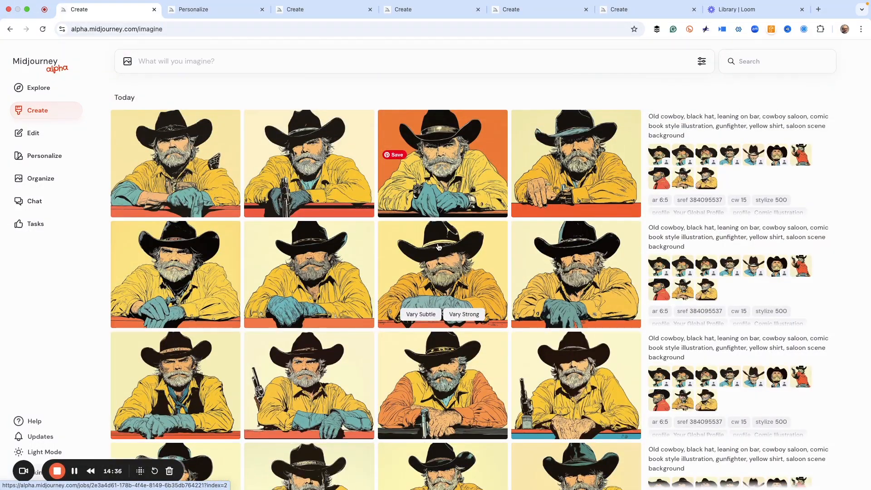
scroll("down", 3)
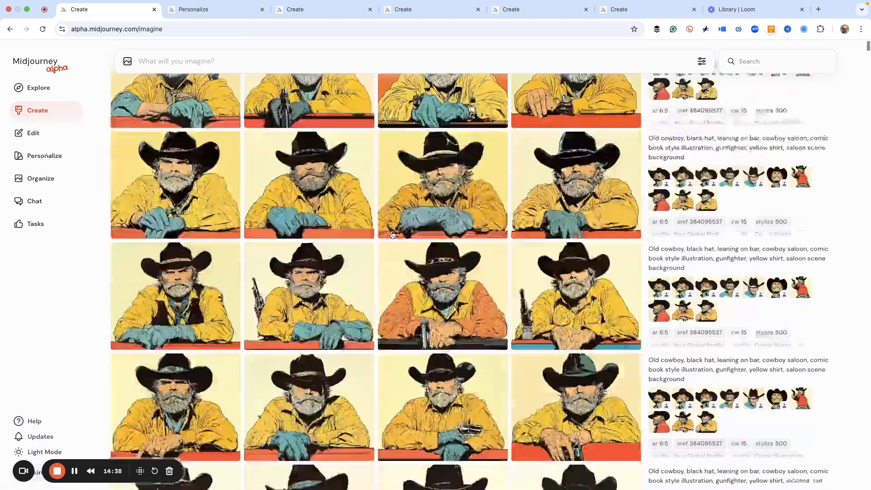
scroll("down", 3)
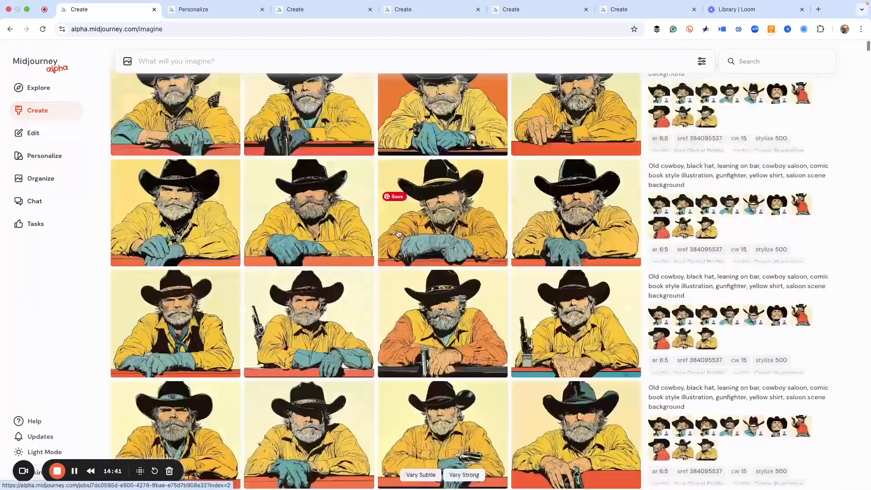
scroll("up", 3)
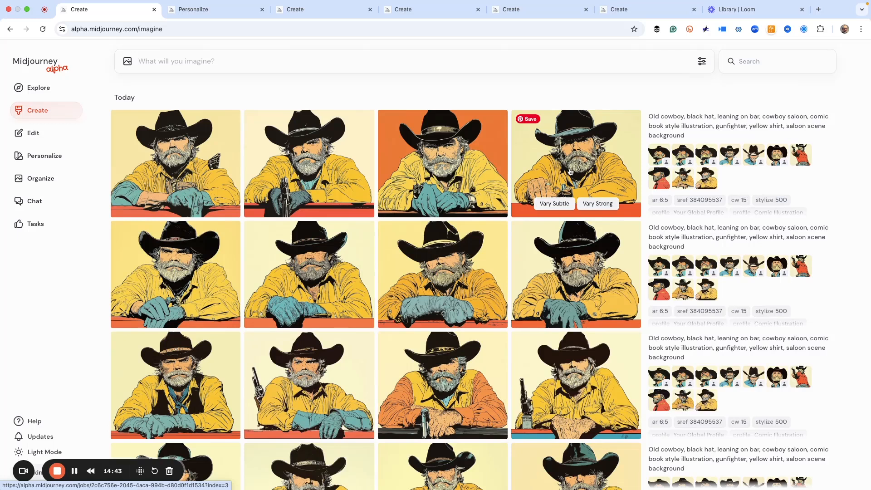
left_click(576, 163)
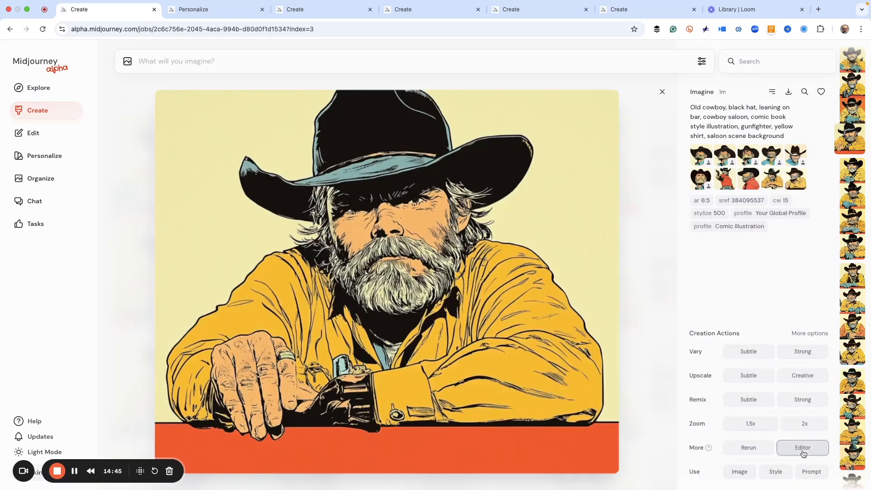
Step: In the Editor, erase the odd object beside the cowboy's hand and submit
left_click(802, 447)
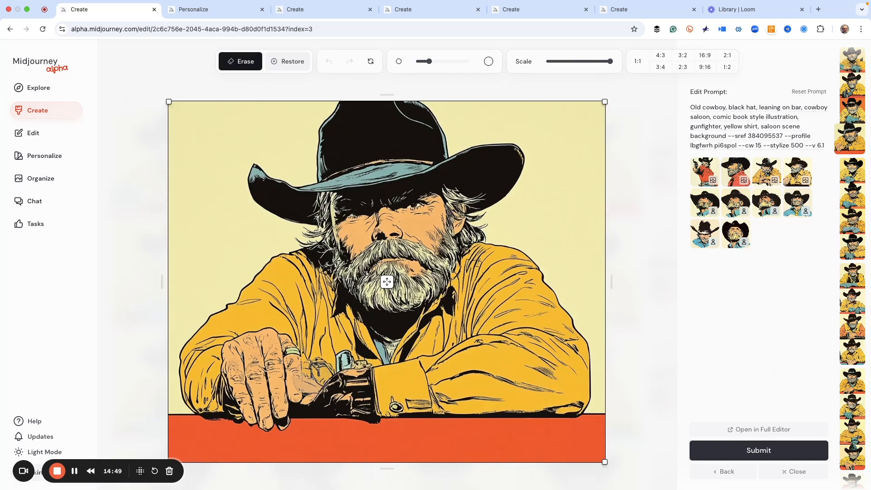
left_click(328, 406)
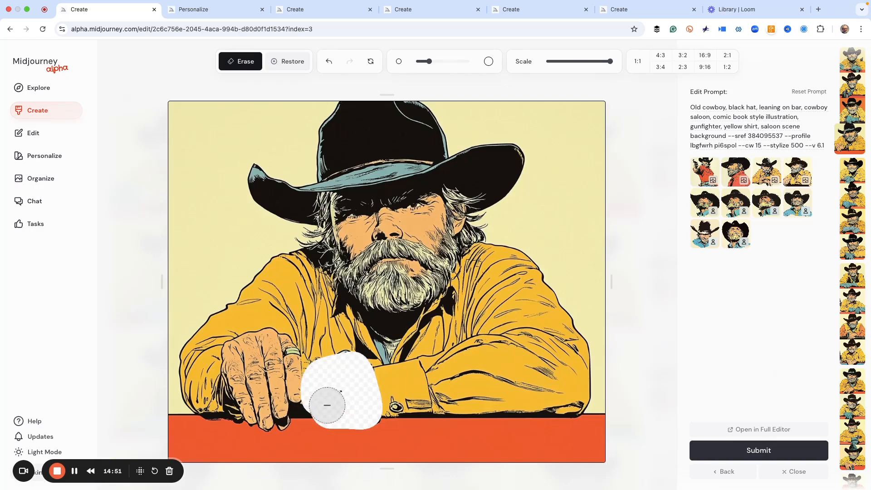
left_click_drag(326, 406, 344, 412)
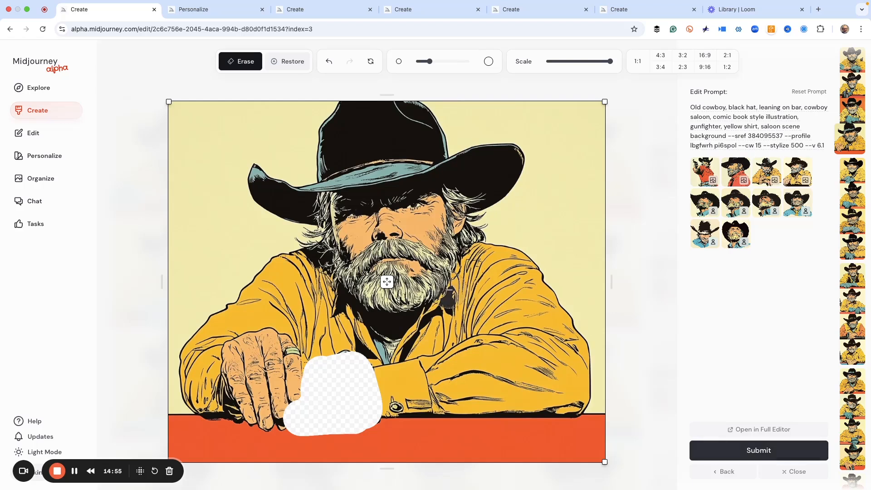
left_click(758, 450)
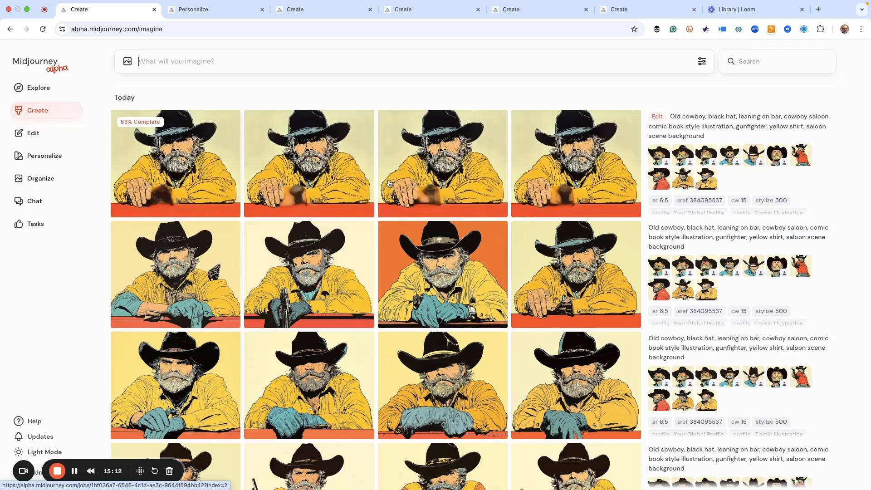
Step: Open the third edited version and bring it back into the Editor
left_click(309, 163)
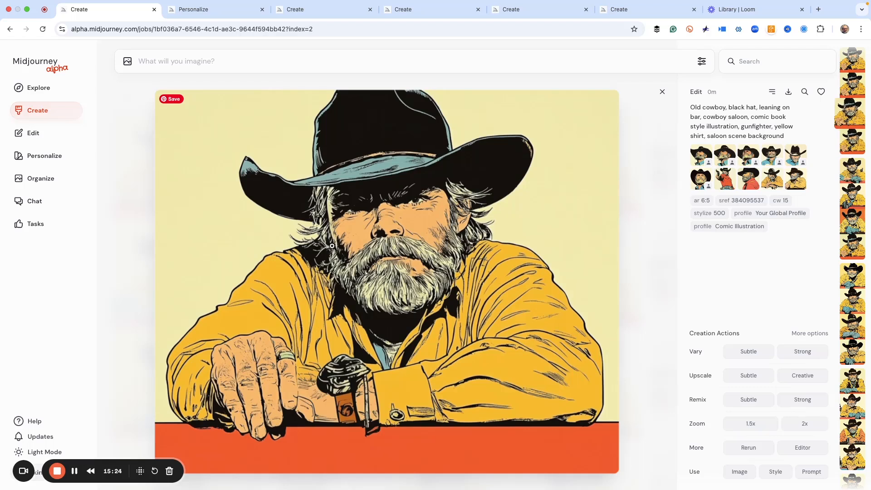
mouse_move(343, 244)
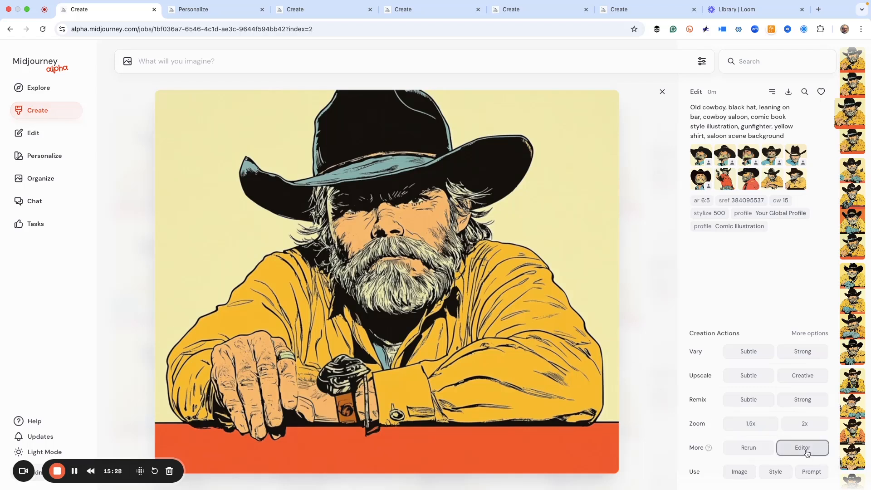
left_click(802, 447)
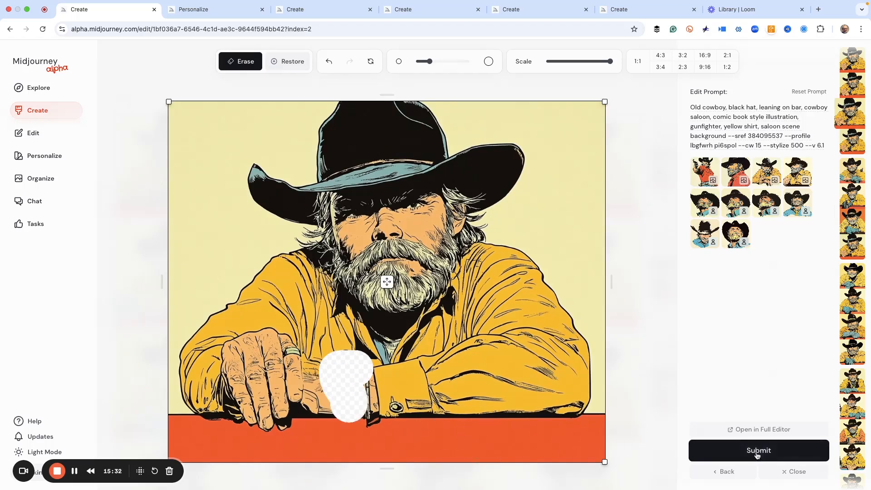
Step: Submit the erased wrist area and open the first regenerated version
left_click(758, 450)
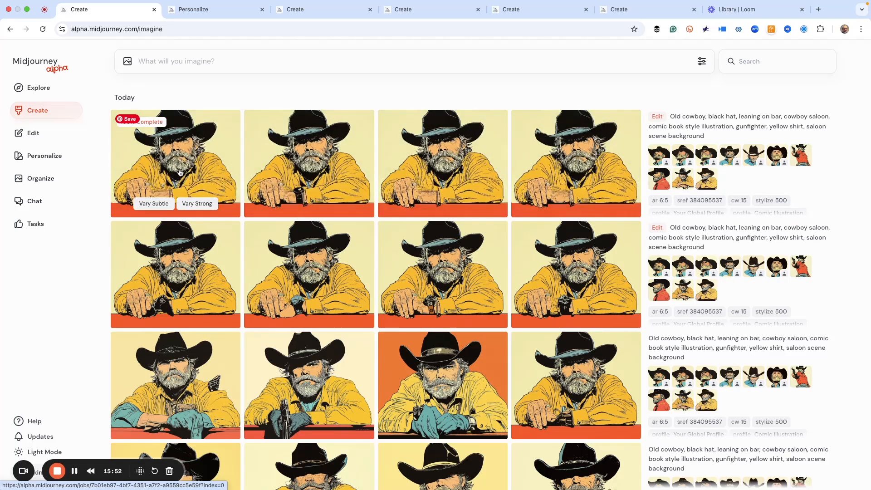
left_click(175, 161)
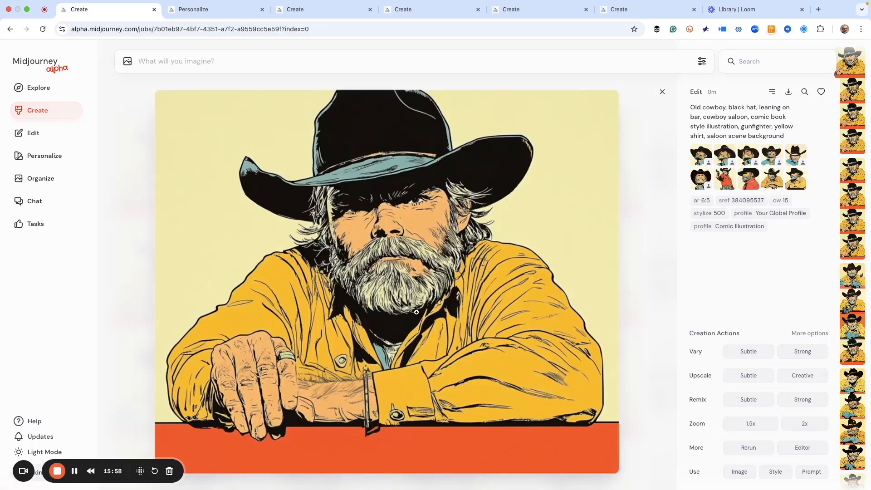
mouse_move(515, 210)
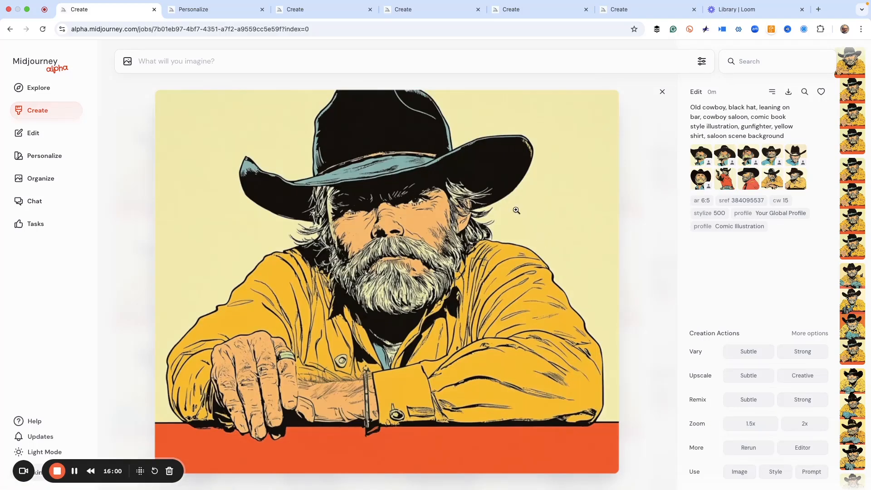
mouse_move(492, 182)
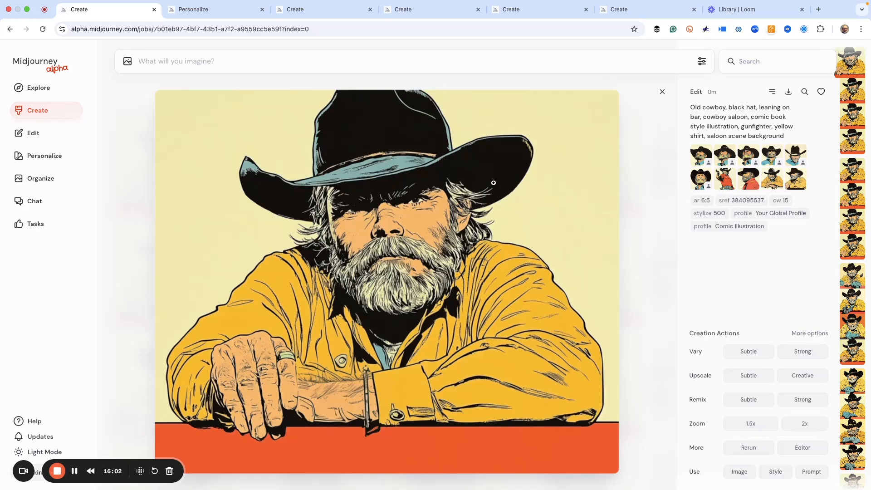